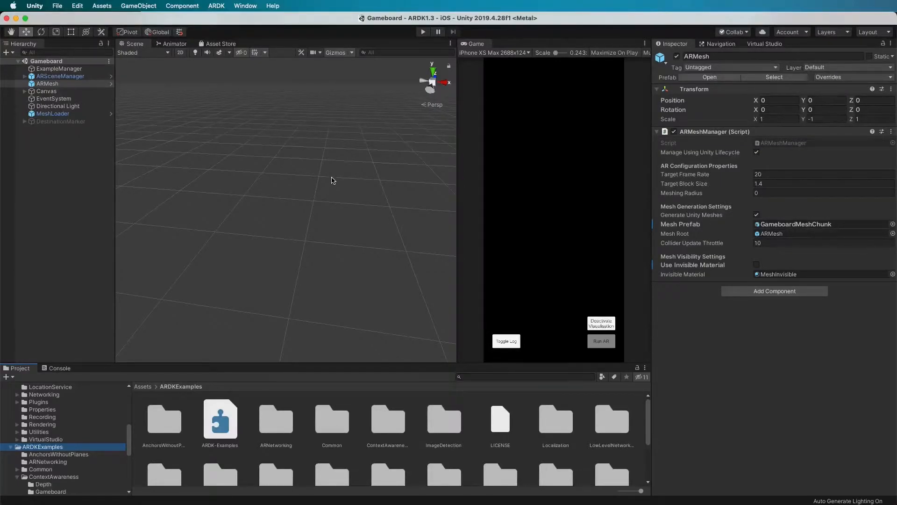
pyautogui.moveTo(302, 220)
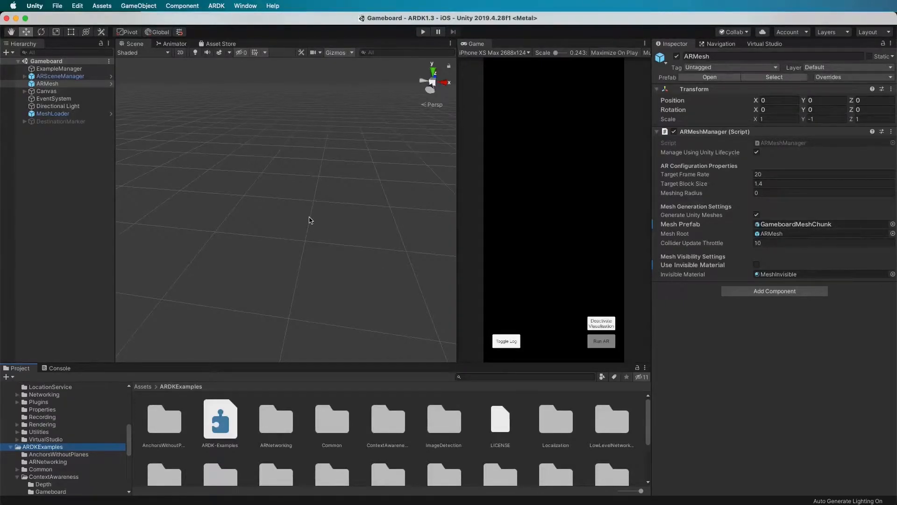
pyautogui.moveTo(178, 266)
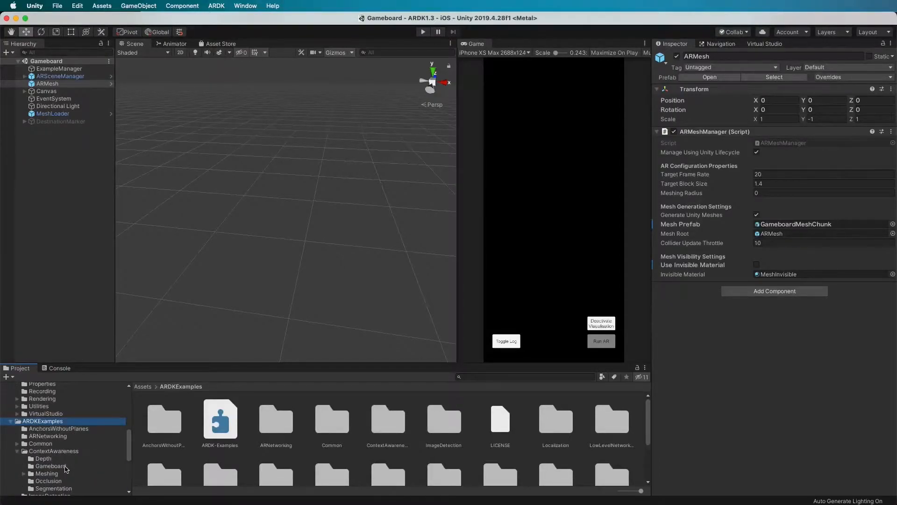
# Select the Gameboard folder under ContextAwareness and its Gameboard scene asset.
pyautogui.click(46, 466)
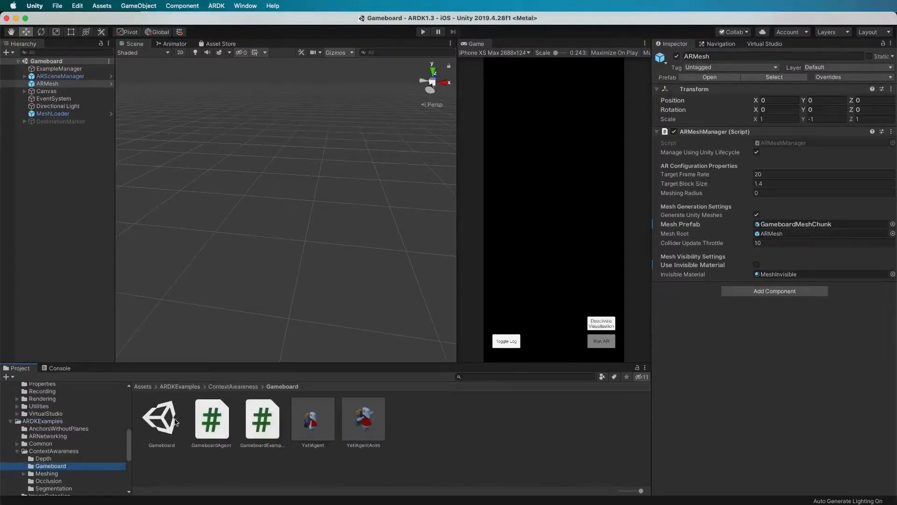
pyautogui.click(161, 417)
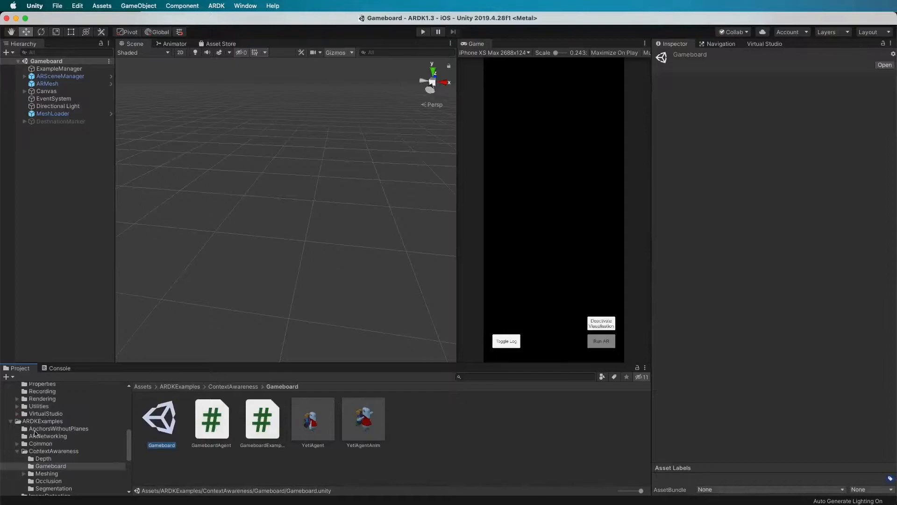
pyautogui.moveTo(36, 469)
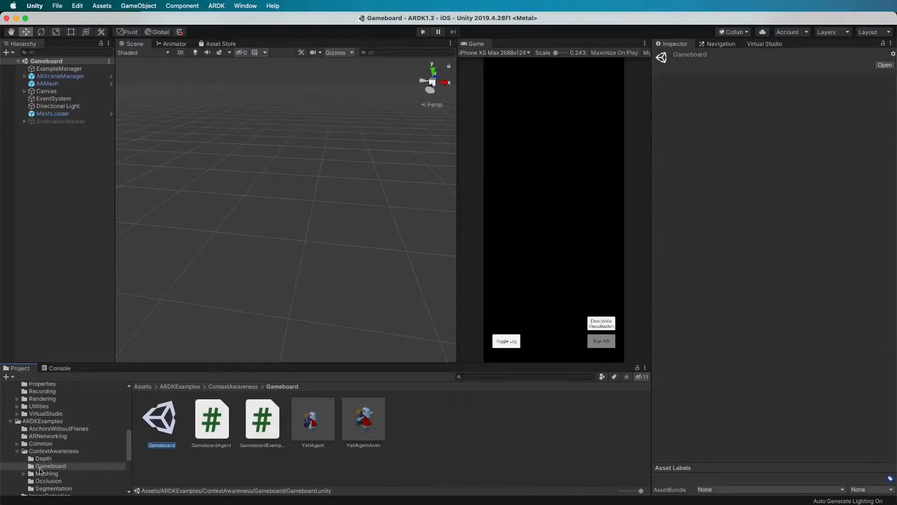
pyautogui.moveTo(191, 319)
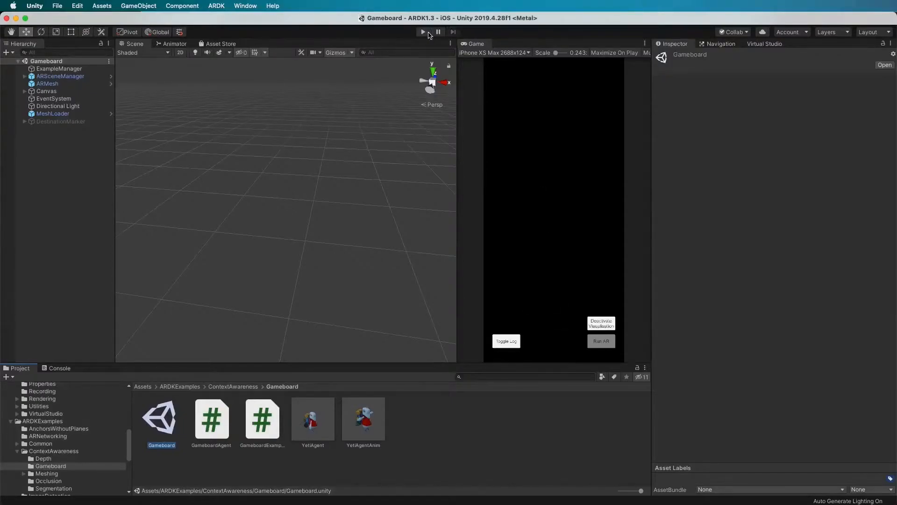
# Enter Play mode and Run AR so the mock environment shows green gameboard tiles.
pyautogui.click(422, 32)
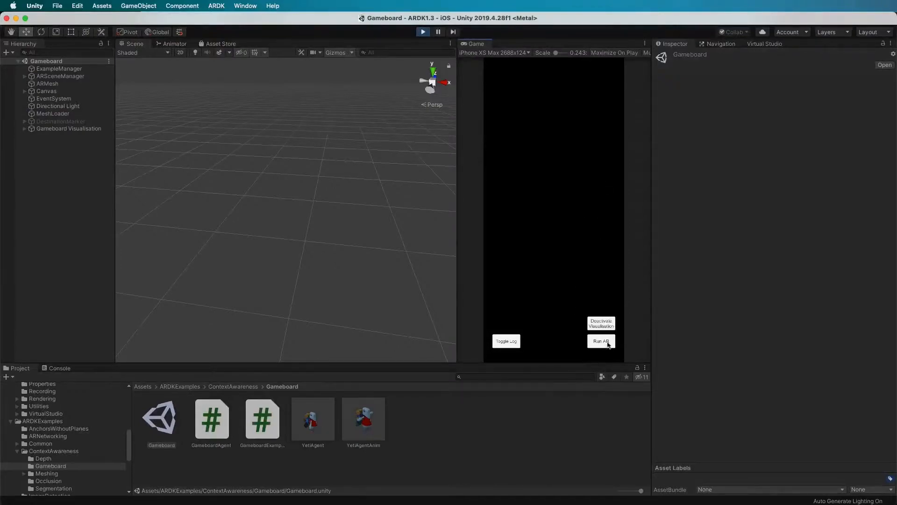
pyautogui.click(601, 340)
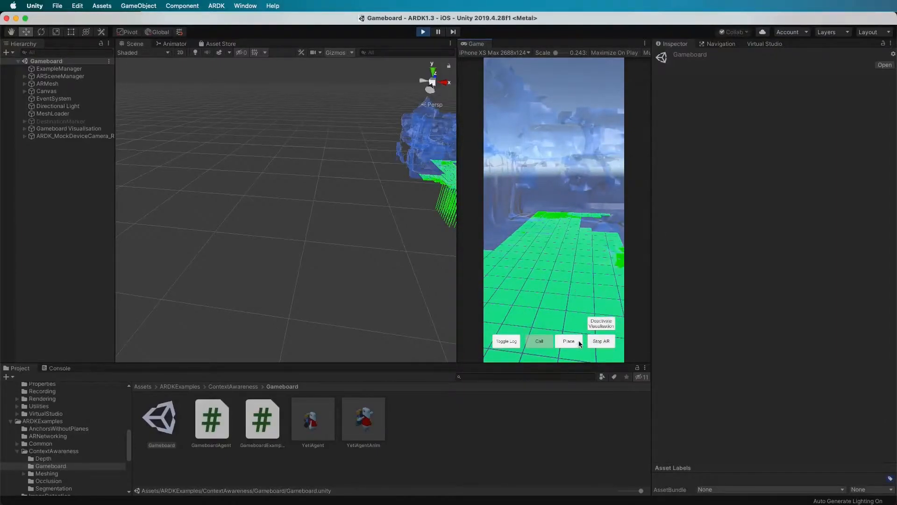
# Place the yeti, send it walking to a floor marker, then call it back toward the camera.
pyautogui.click(569, 340)
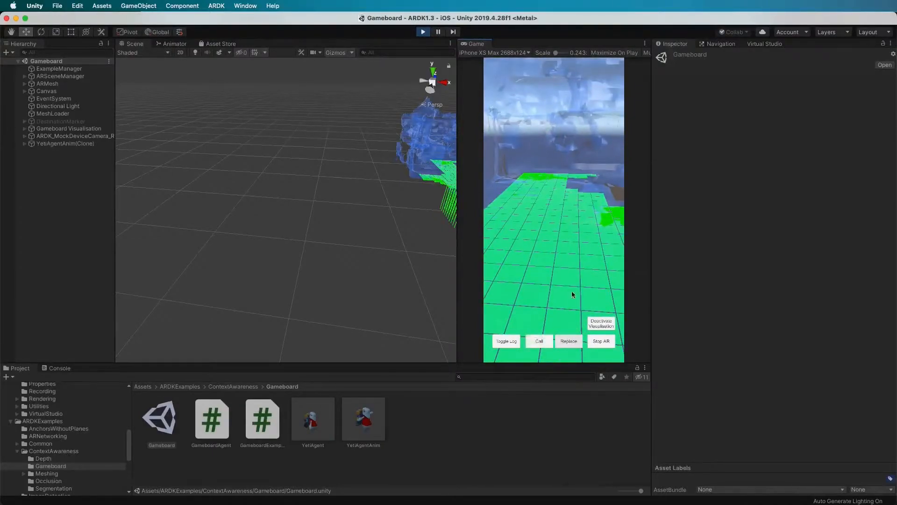
pyautogui.click(568, 341)
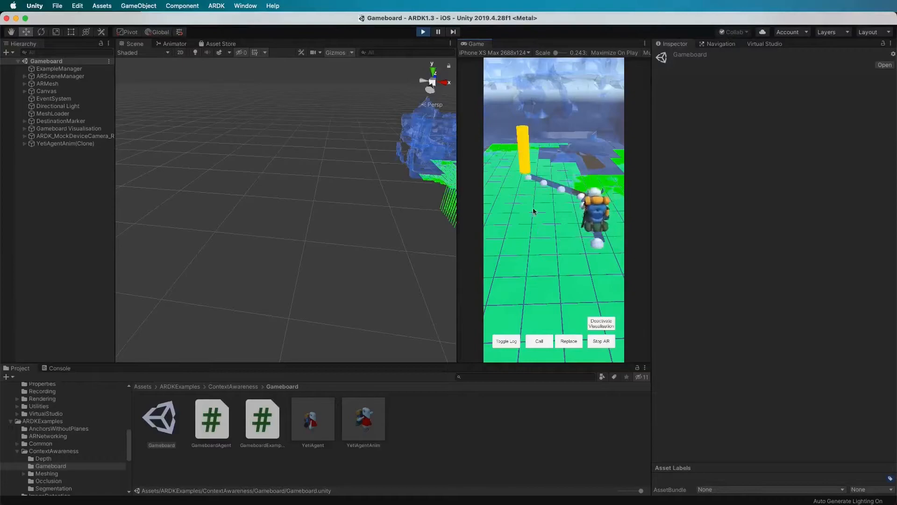
pyautogui.click(538, 341)
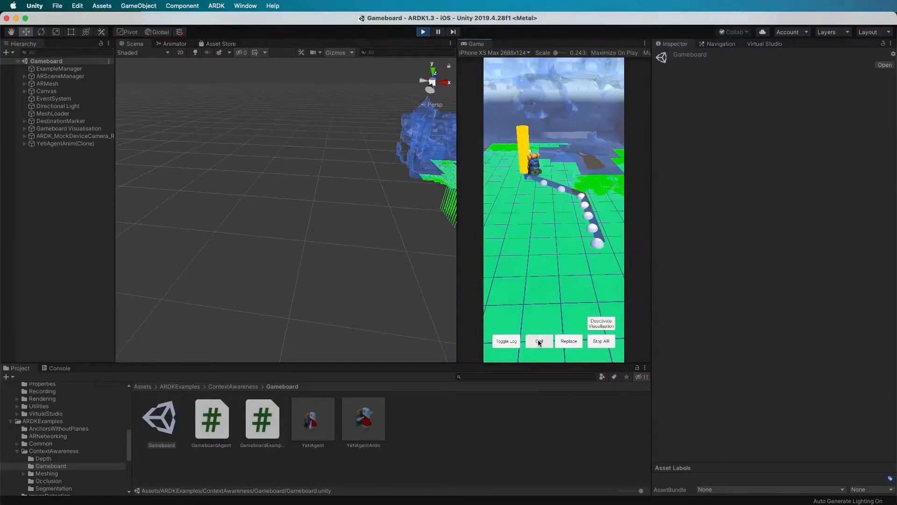
pyautogui.click(538, 341)
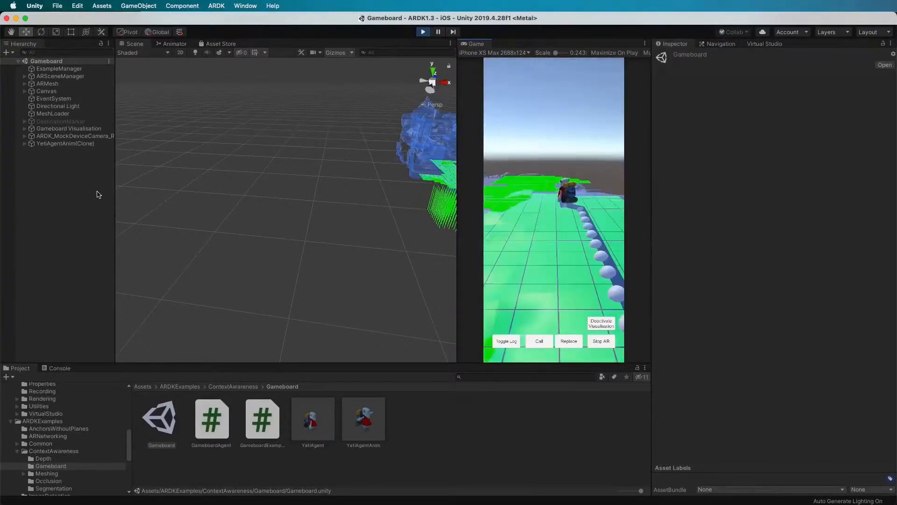
pyautogui.click(540, 341)
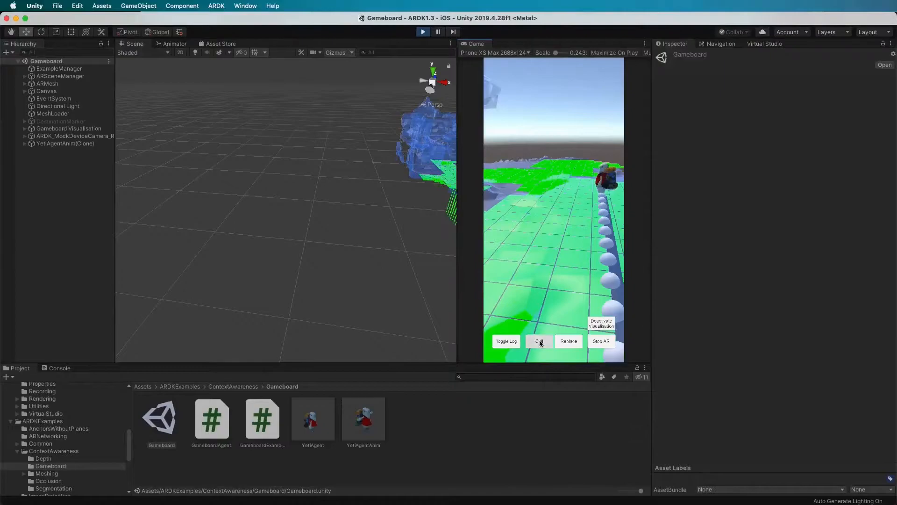
pyautogui.click(538, 340)
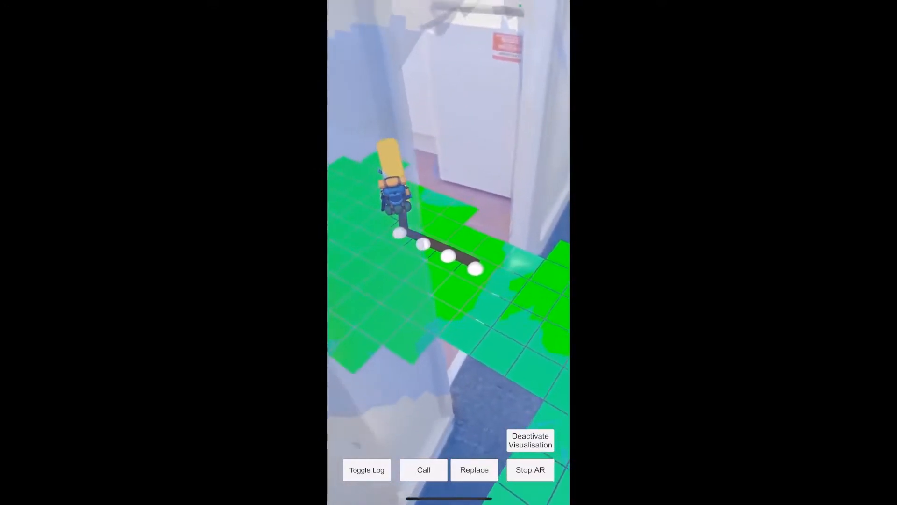
# Have the yeti walk its path across the room's tiles on the iPhone app.
pyautogui.click(529, 442)
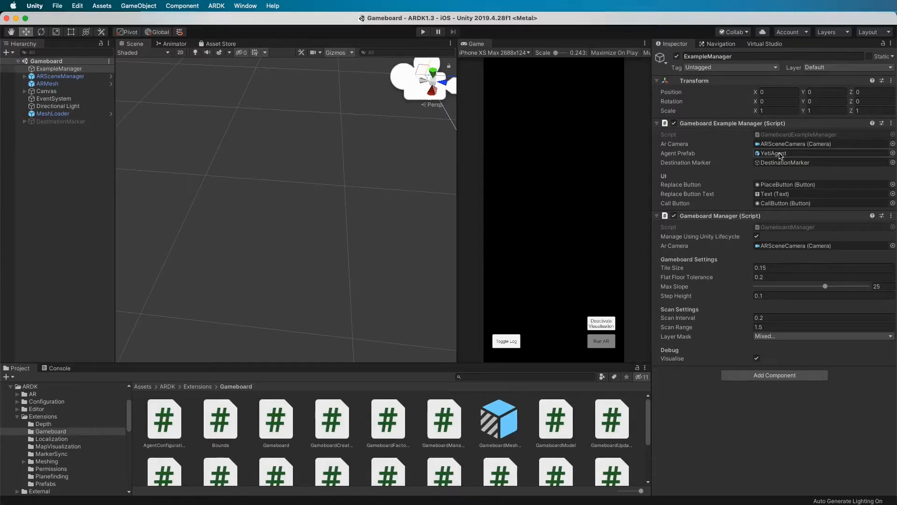
pyautogui.moveTo(783, 157)
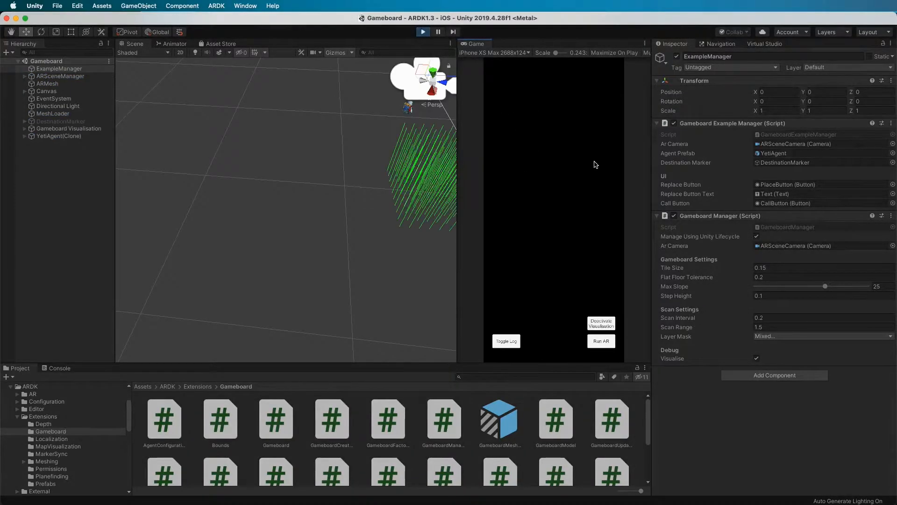
pyautogui.moveTo(537, 173)
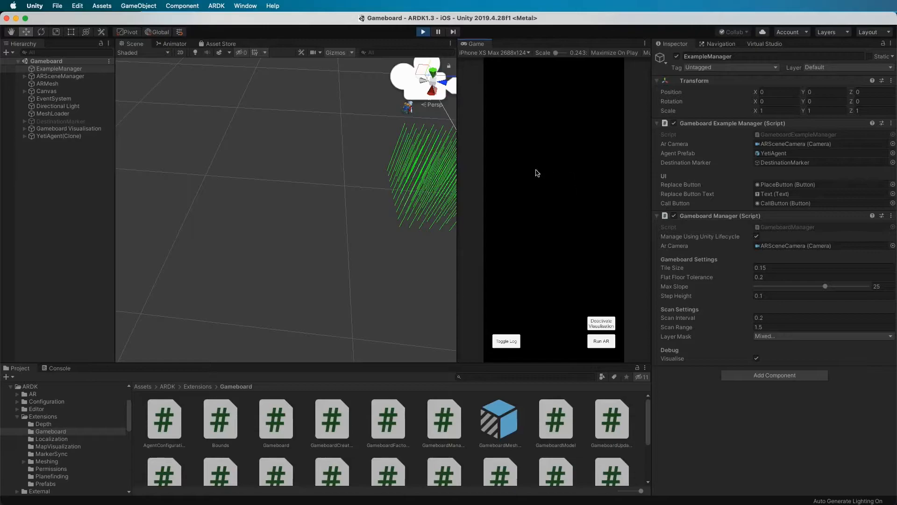
# Run AR, place the yeti, send it to a floor destination, then stop Play mode.
pyautogui.click(601, 340)
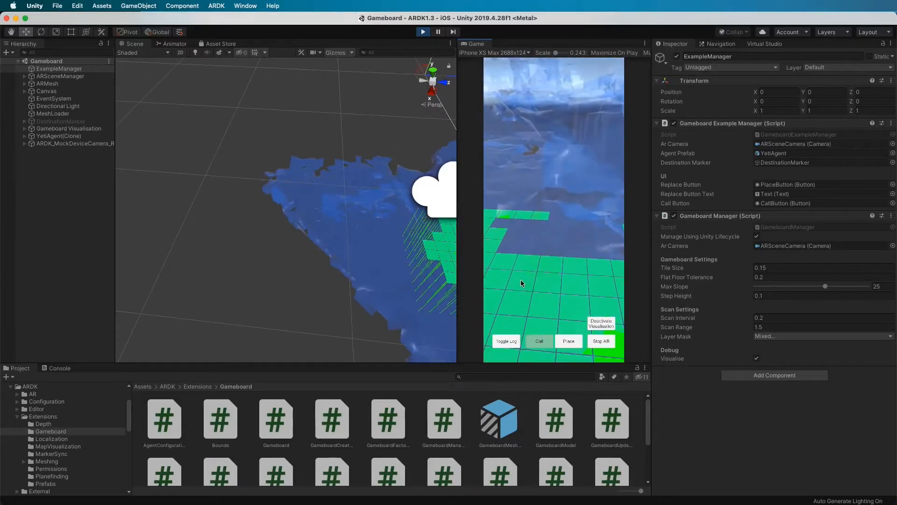
pyautogui.click(568, 341)
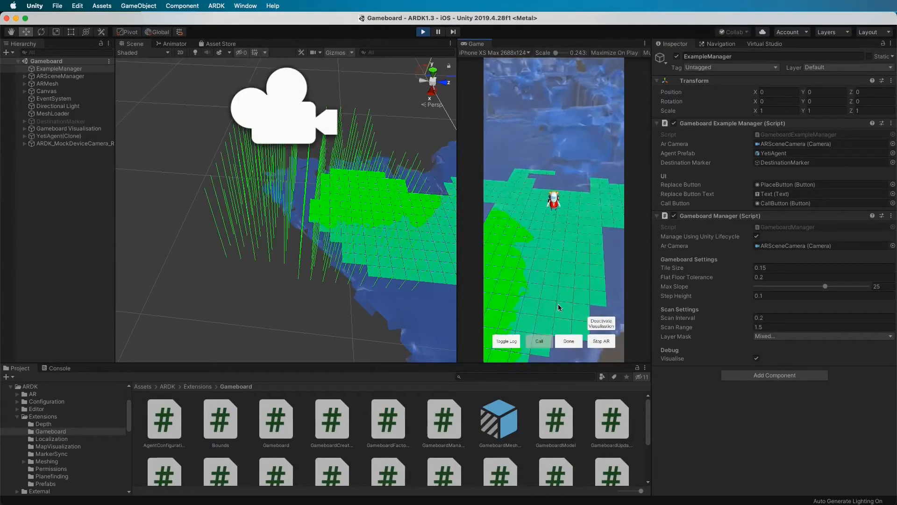
pyautogui.click(568, 340)
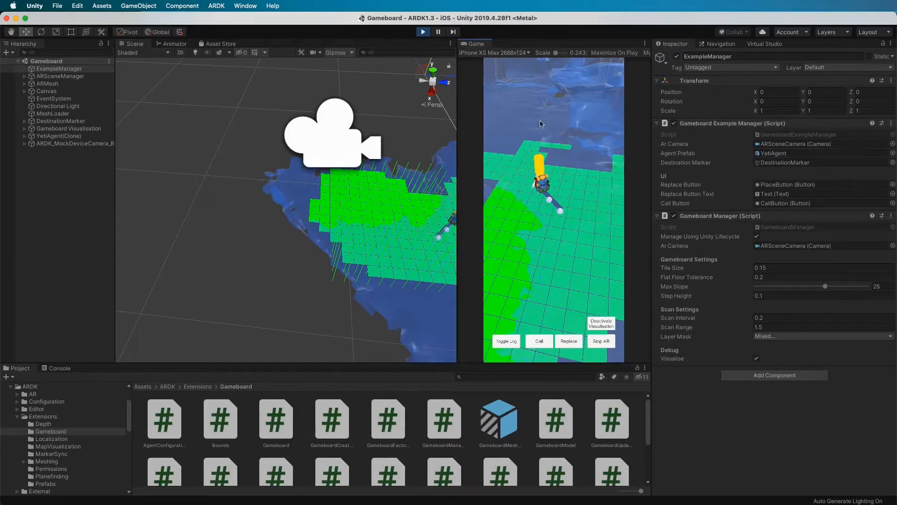
pyautogui.click(421, 32)
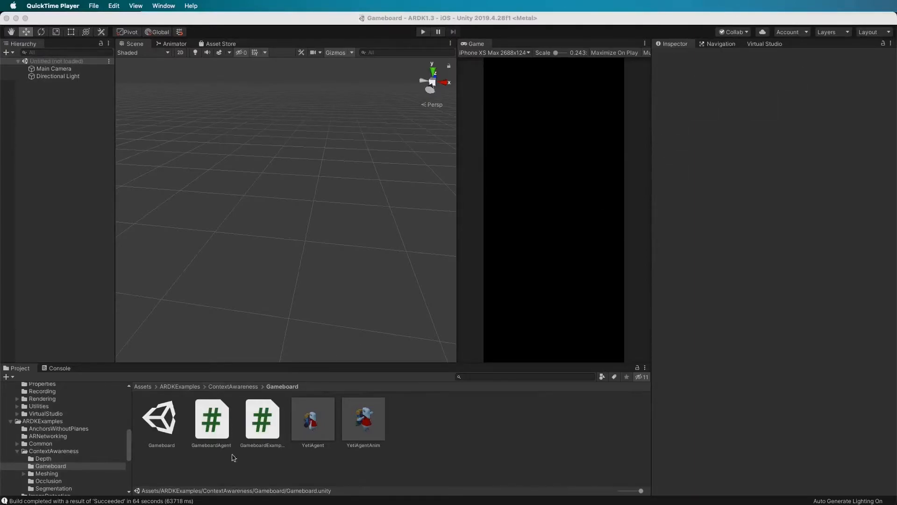
pyautogui.moveTo(56, 76)
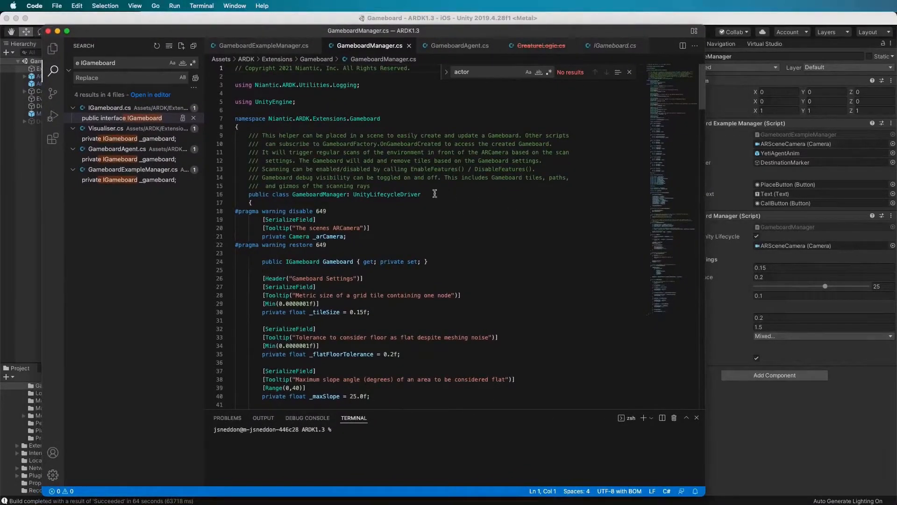
pyautogui.moveTo(368, 263)
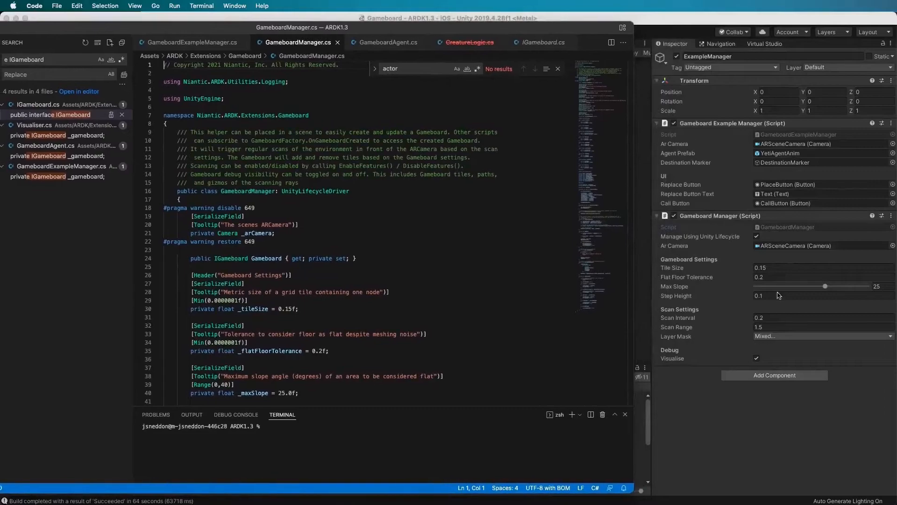
pyautogui.moveTo(807, 261)
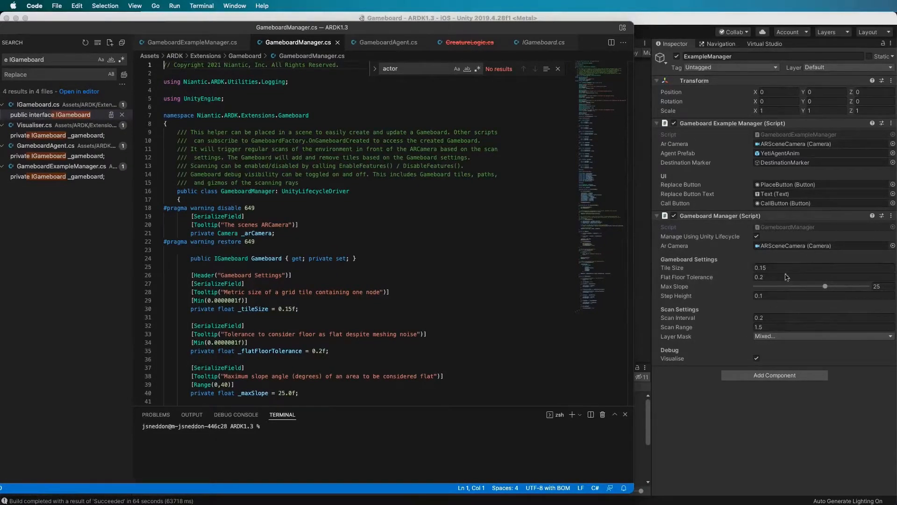
pyautogui.moveTo(749, 283)
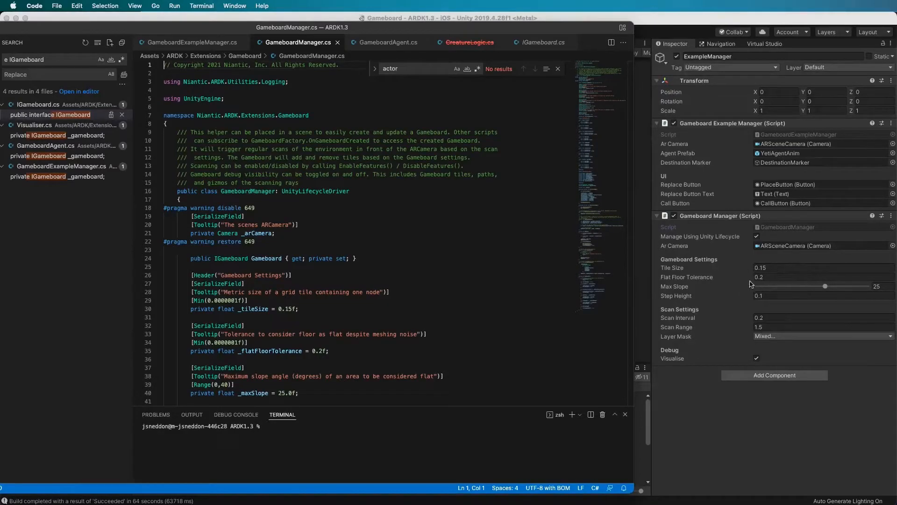
pyautogui.moveTo(788, 297)
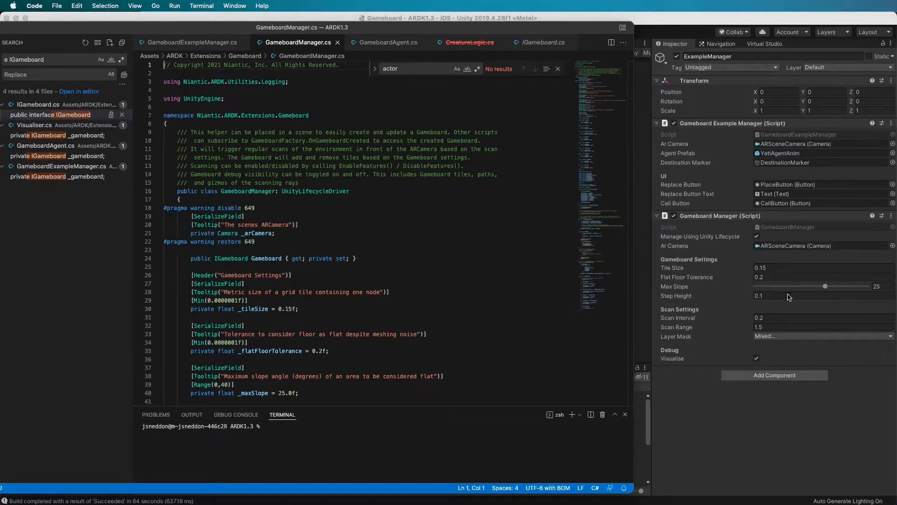
pyautogui.moveTo(766, 320)
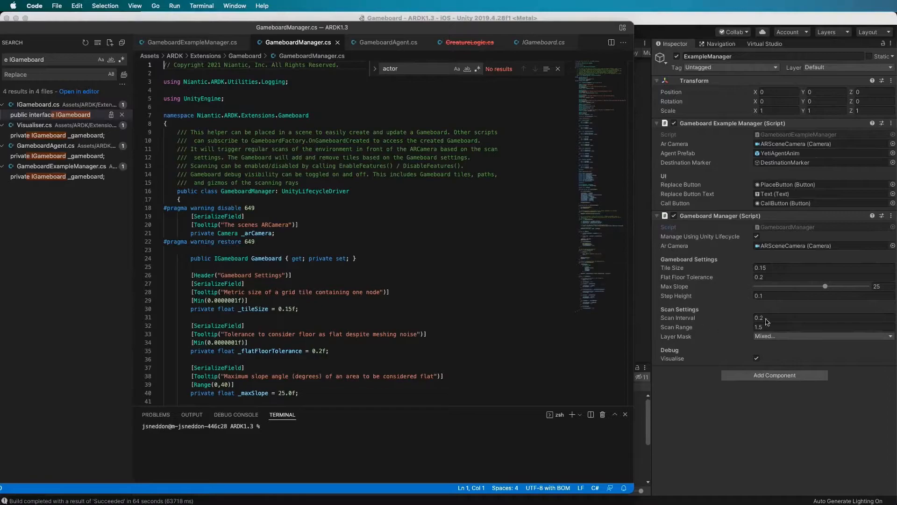
pyautogui.moveTo(684, 339)
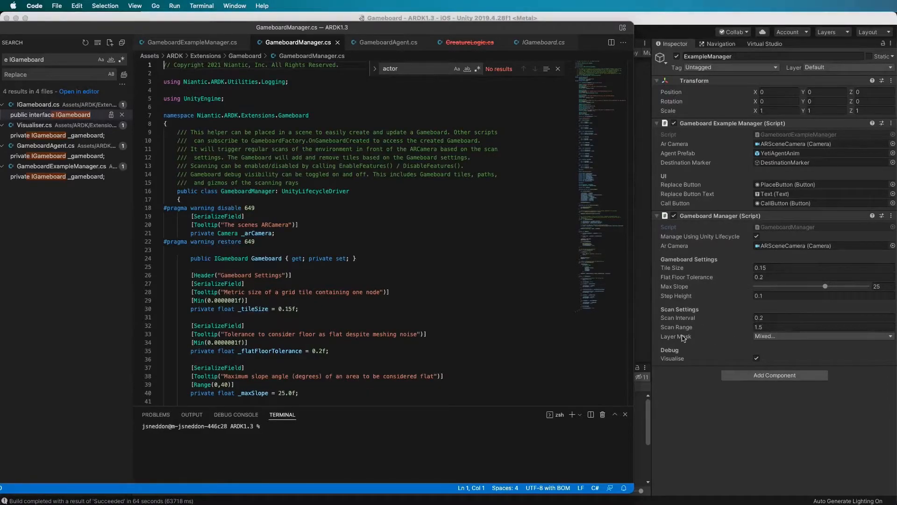
pyautogui.moveTo(849, 277)
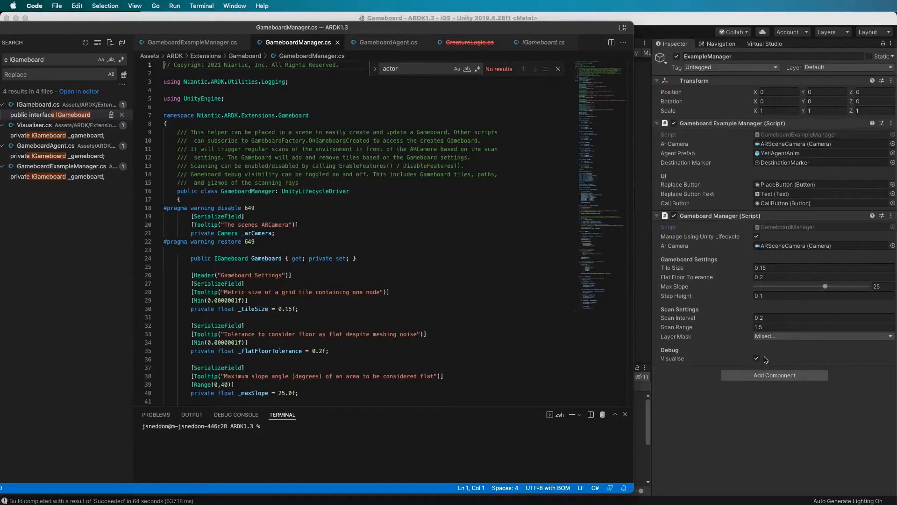
pyautogui.moveTo(785, 387)
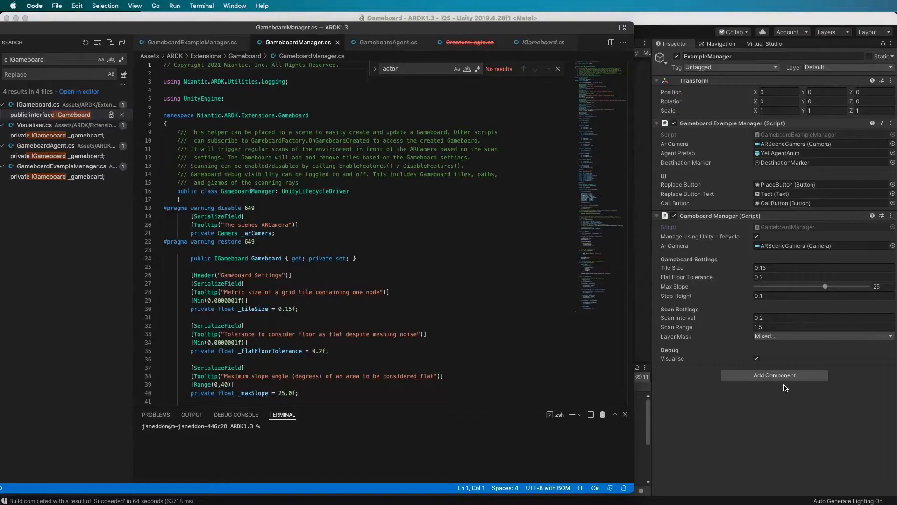
pyautogui.moveTo(736, 337)
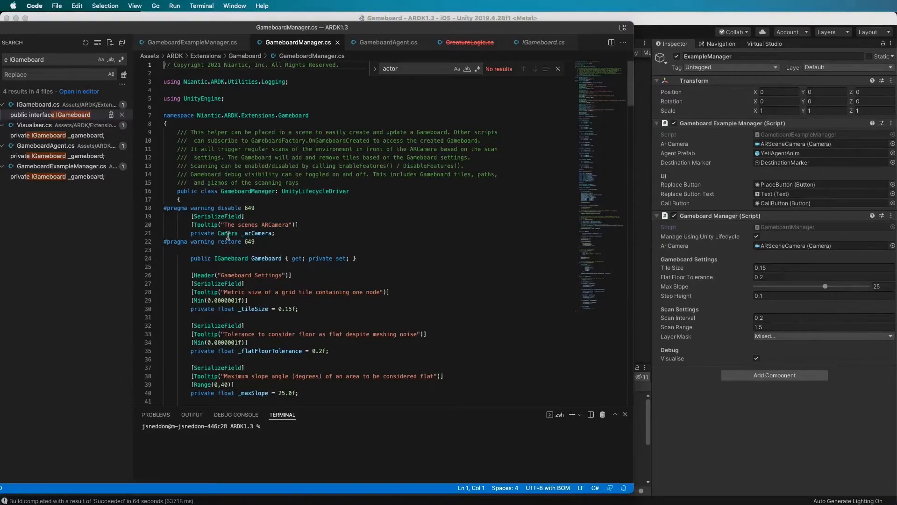
pyautogui.scroll(-3)
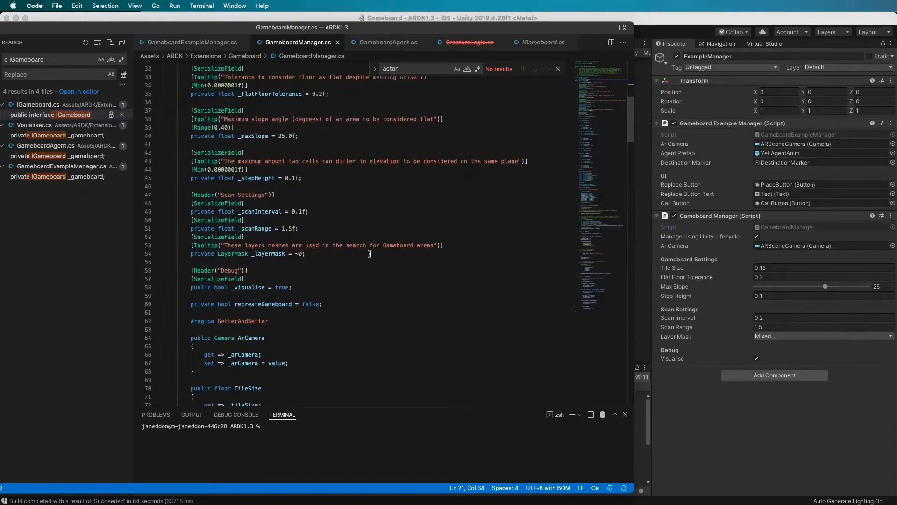
pyautogui.scroll(-3)
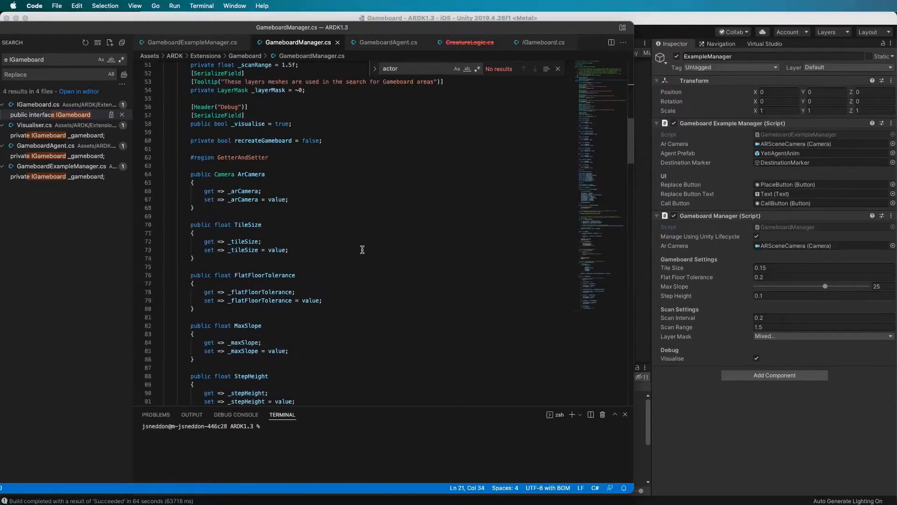
pyautogui.scroll(-3)
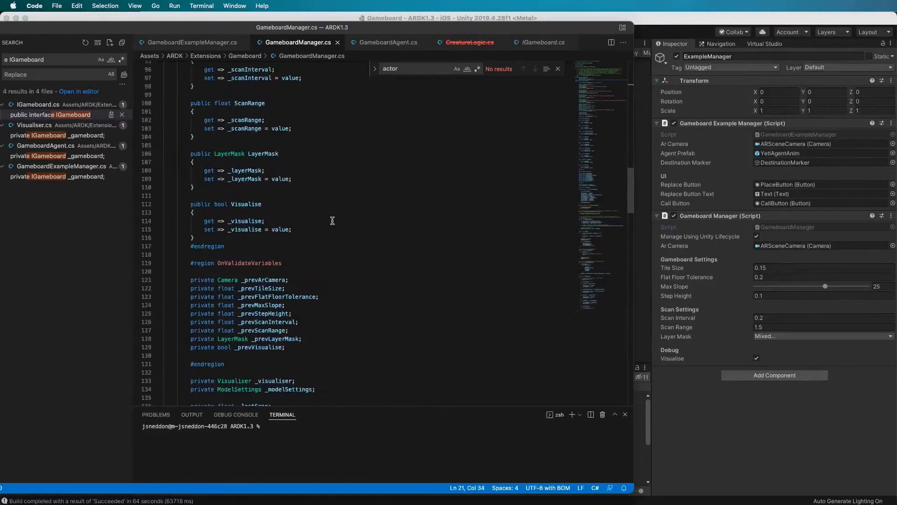
pyautogui.scroll(-3)
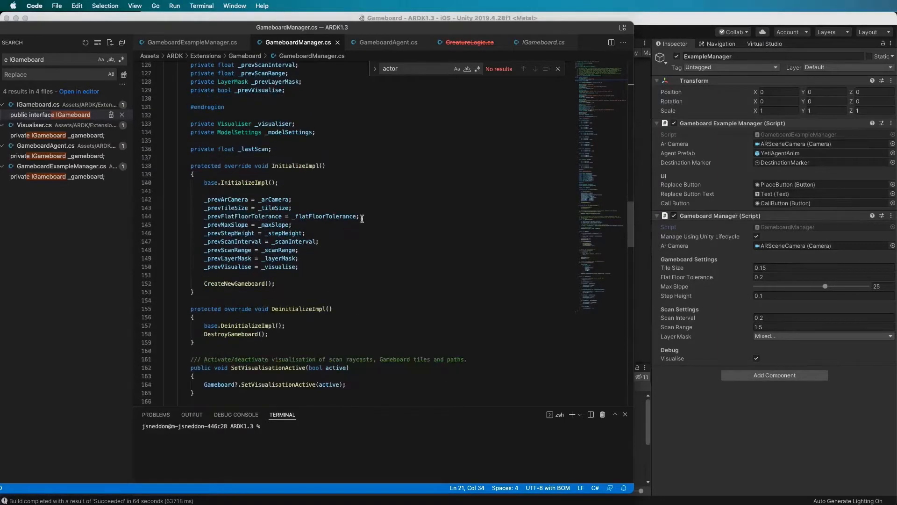
pyautogui.scroll(-3)
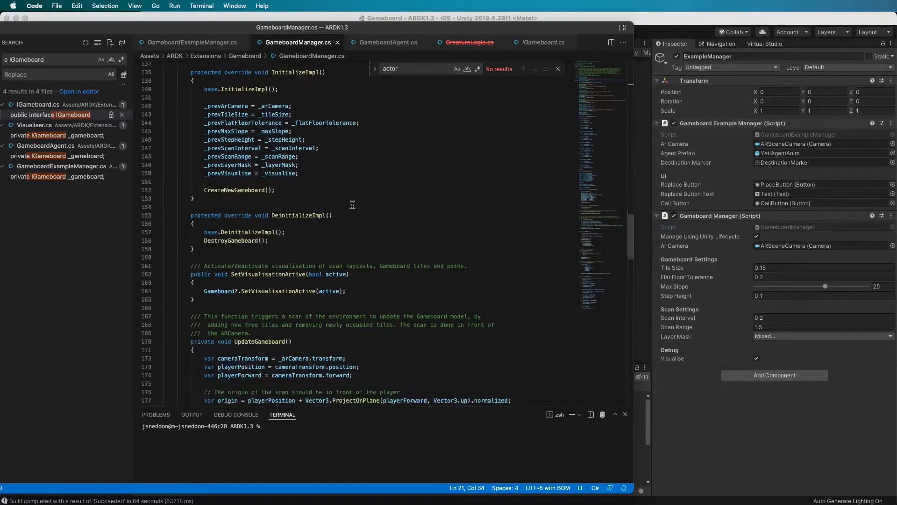
pyautogui.scroll(-3)
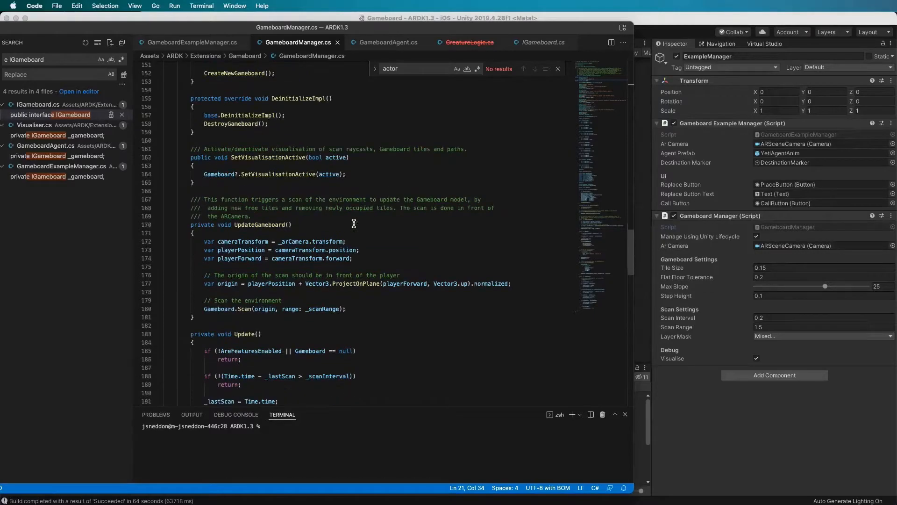
pyautogui.scroll(-3)
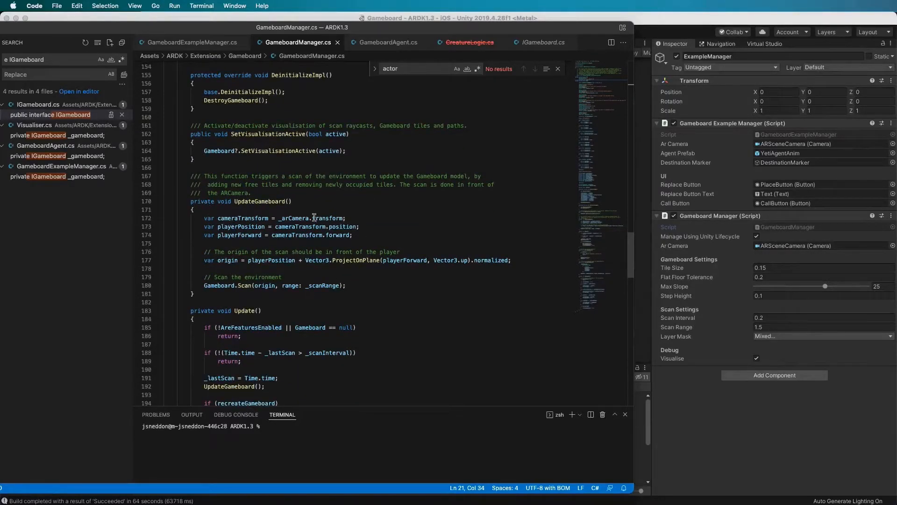
pyautogui.scroll(-3)
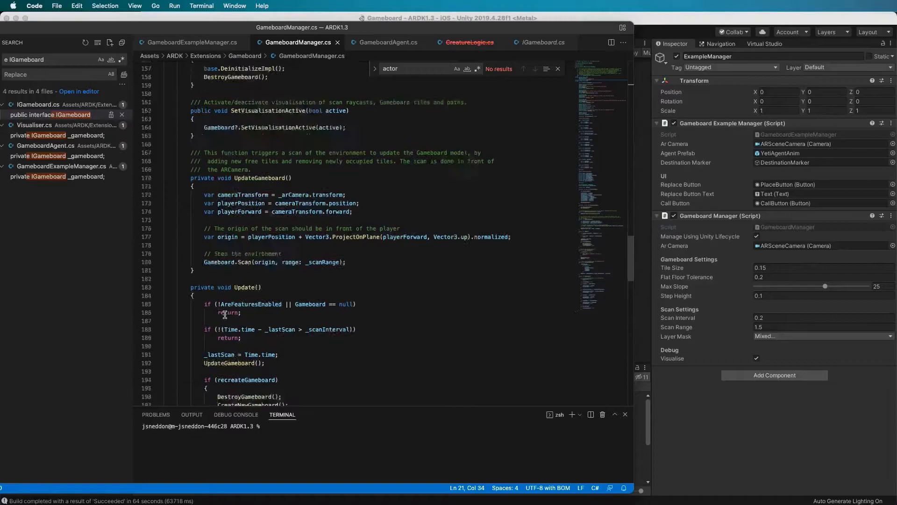
pyautogui.scroll(-3)
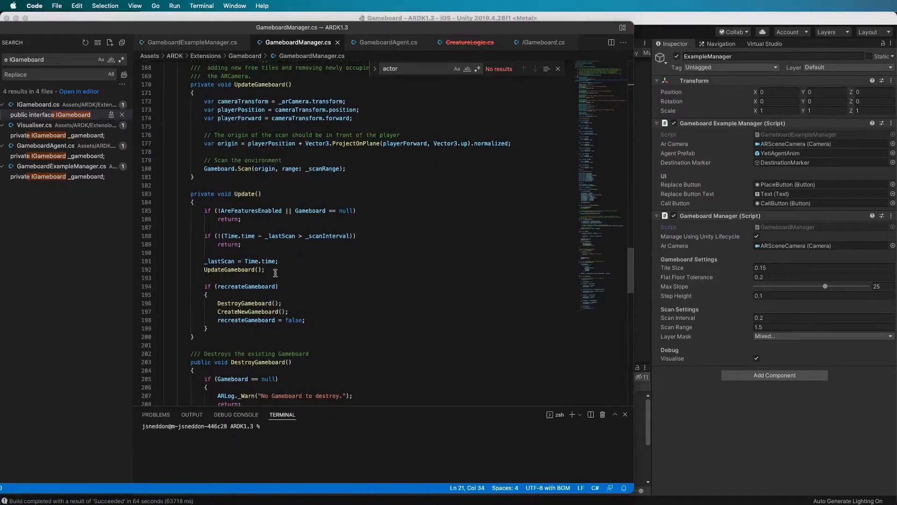
pyautogui.moveTo(262, 240)
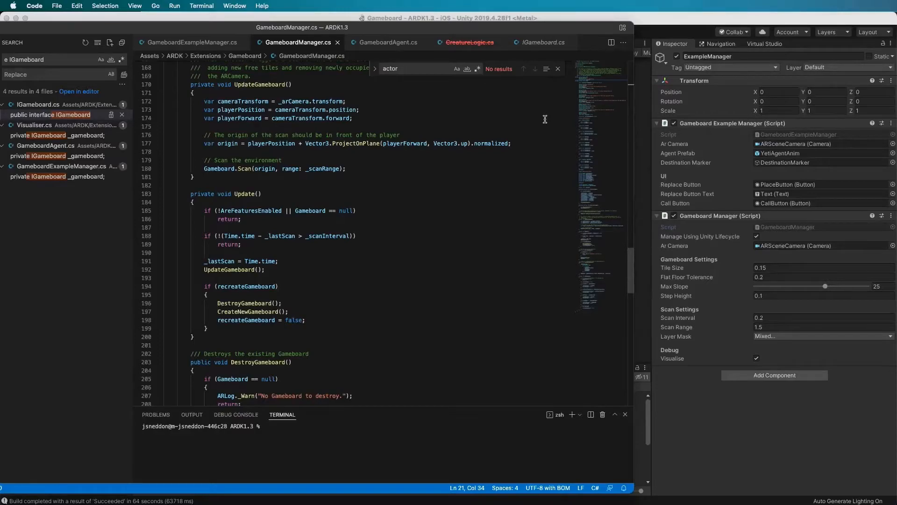
pyautogui.moveTo(377, 221)
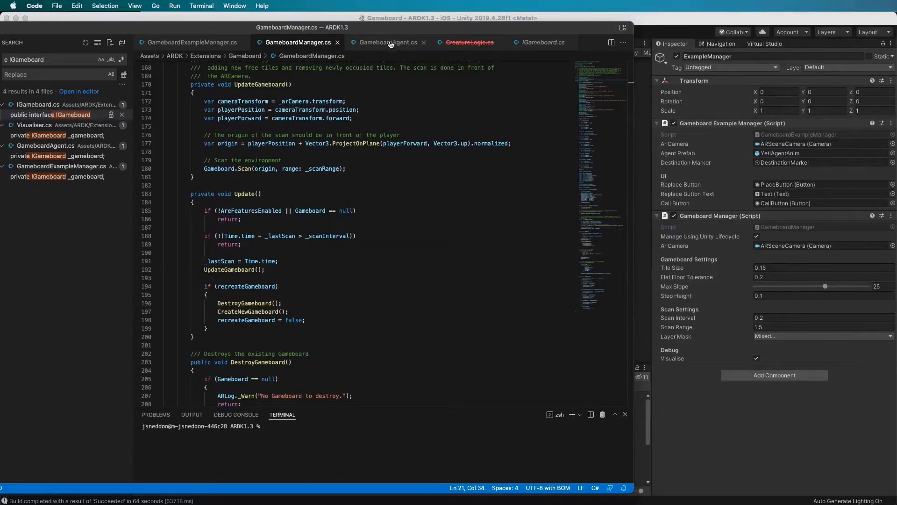
pyautogui.click(388, 42)
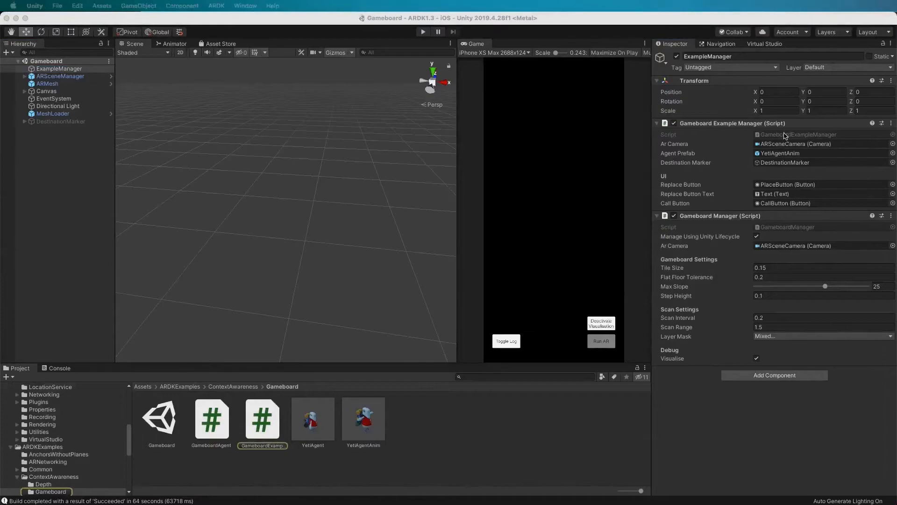
pyautogui.moveTo(798, 189)
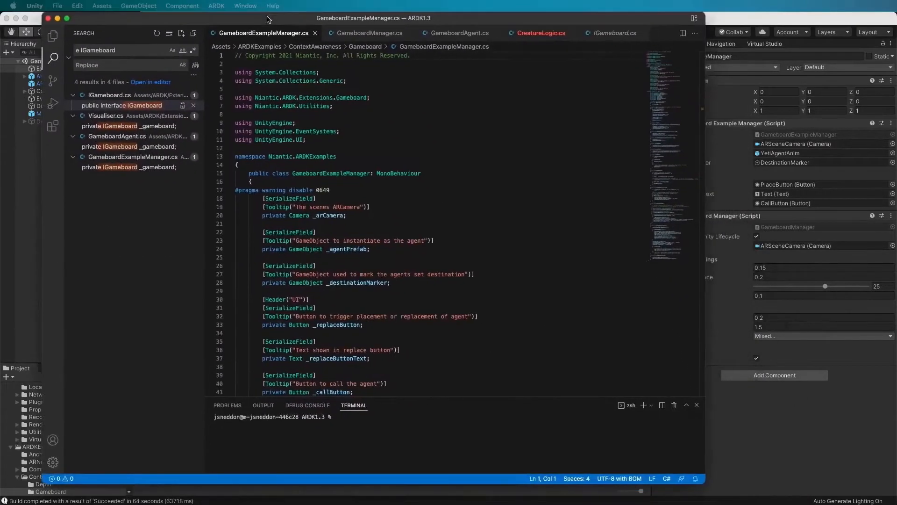
pyautogui.scroll(-3)
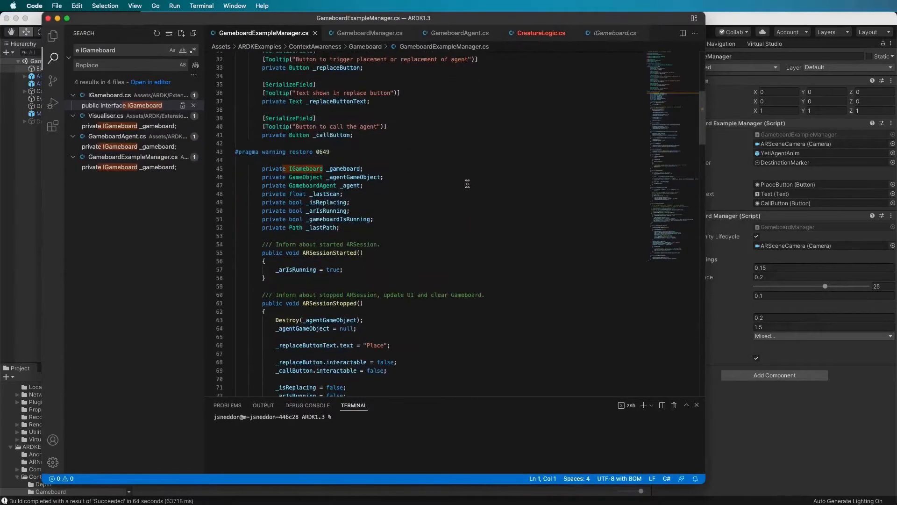
pyautogui.scroll(-3)
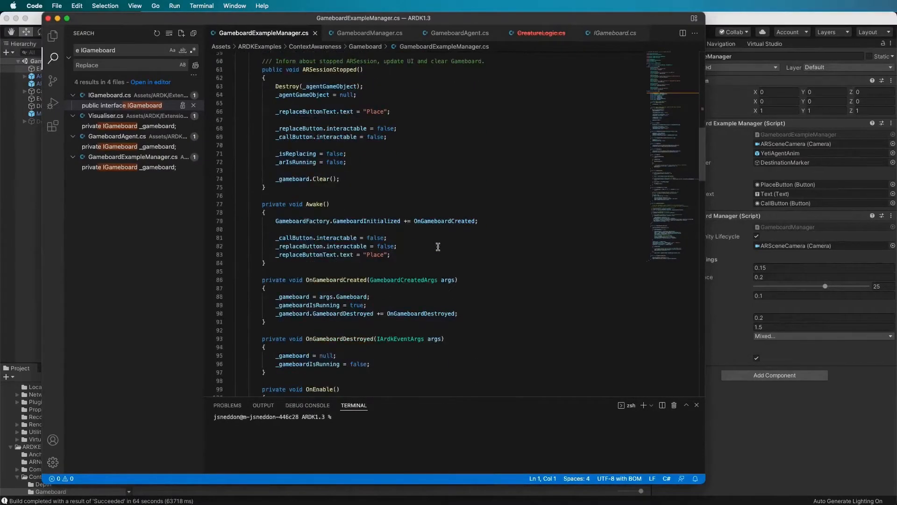
pyautogui.scroll(-3)
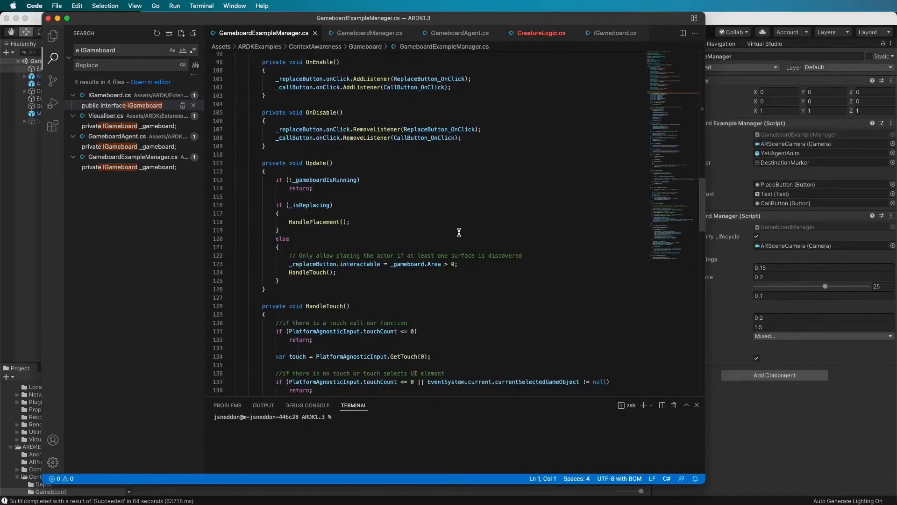
pyautogui.scroll(-3)
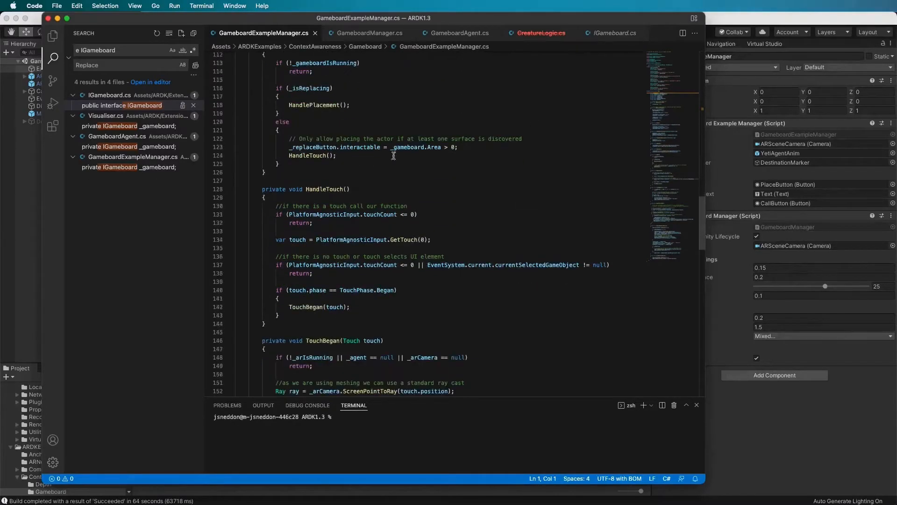
pyautogui.scroll(-3)
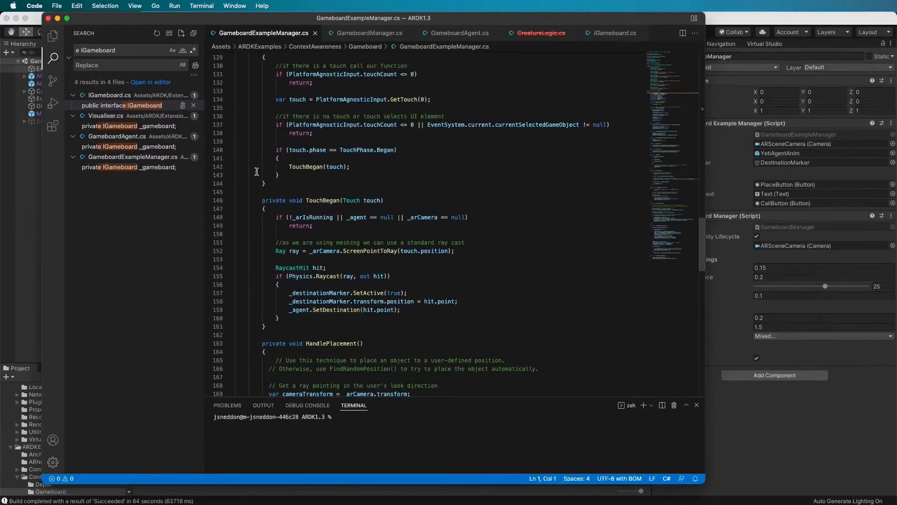
pyautogui.moveTo(342, 240)
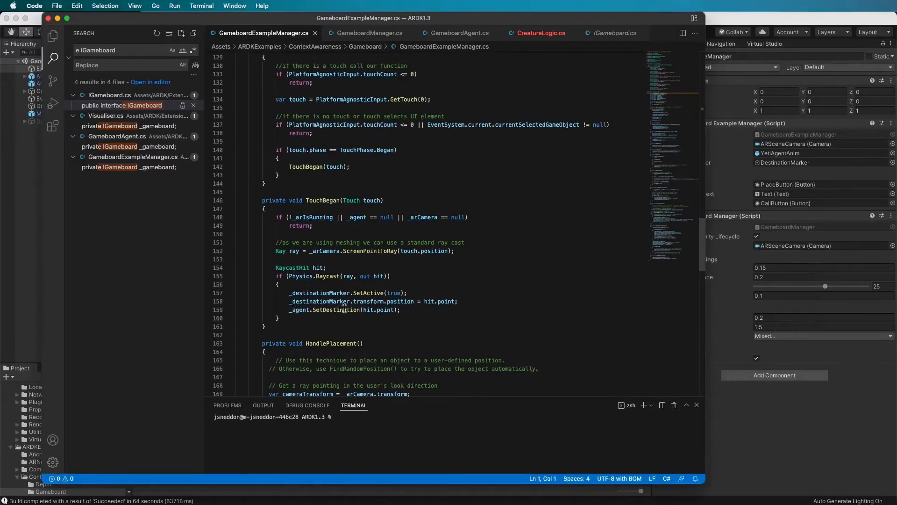
pyautogui.doubleClick(299, 309)
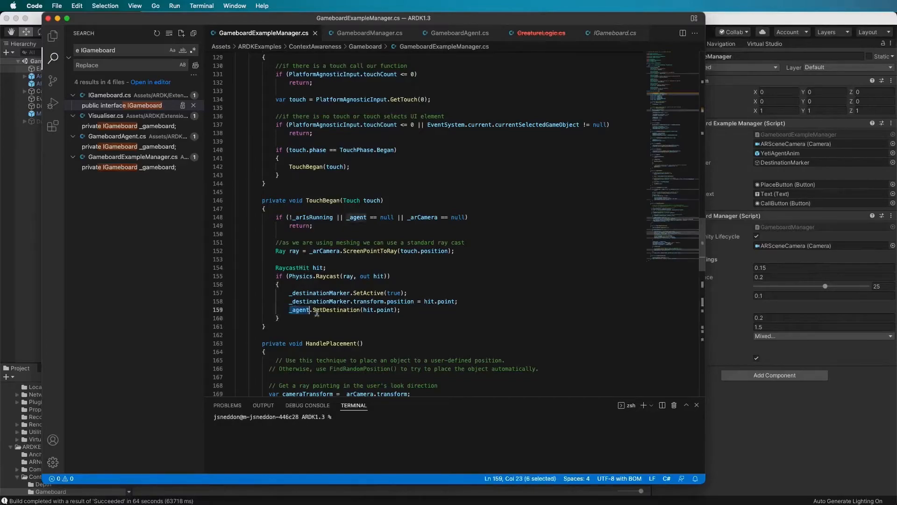
pyautogui.moveTo(389, 132)
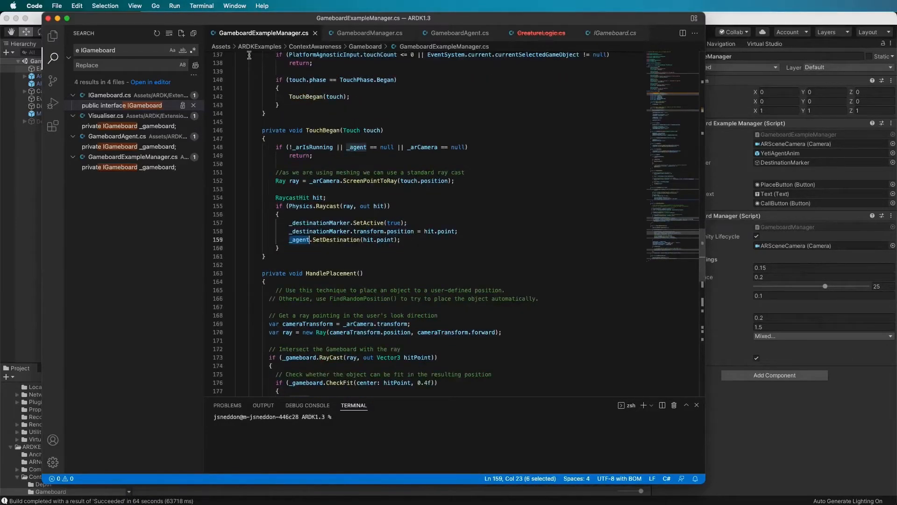
pyautogui.moveTo(266, 9)
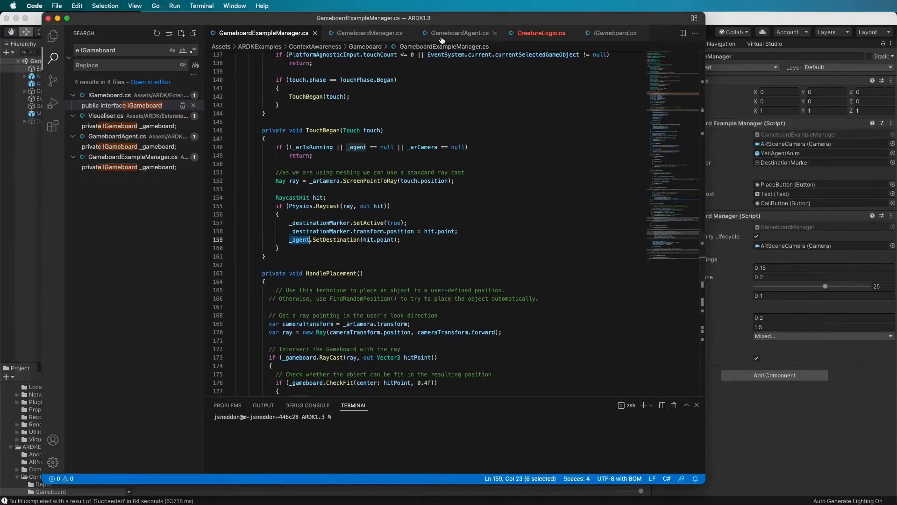
pyautogui.click(460, 33)
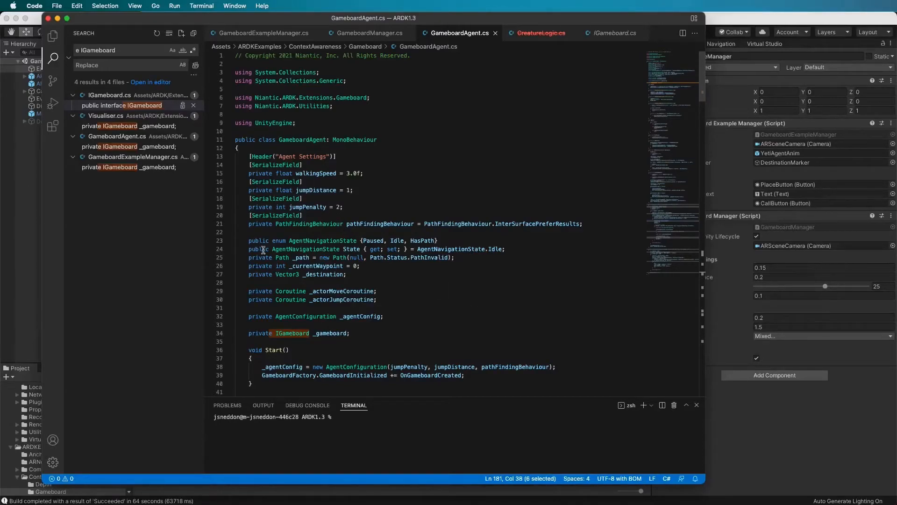
pyautogui.scroll(-3)
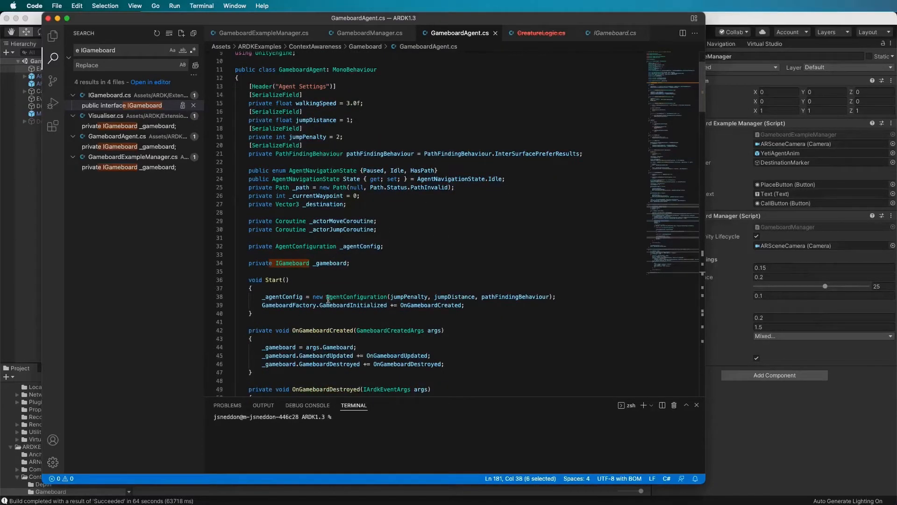
pyautogui.doubleClick(357, 296)
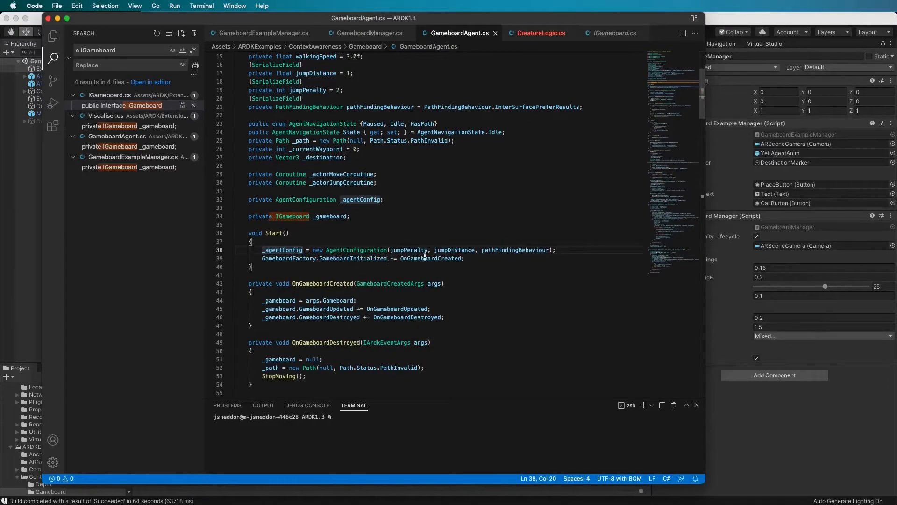
pyautogui.doubleClick(430, 257)
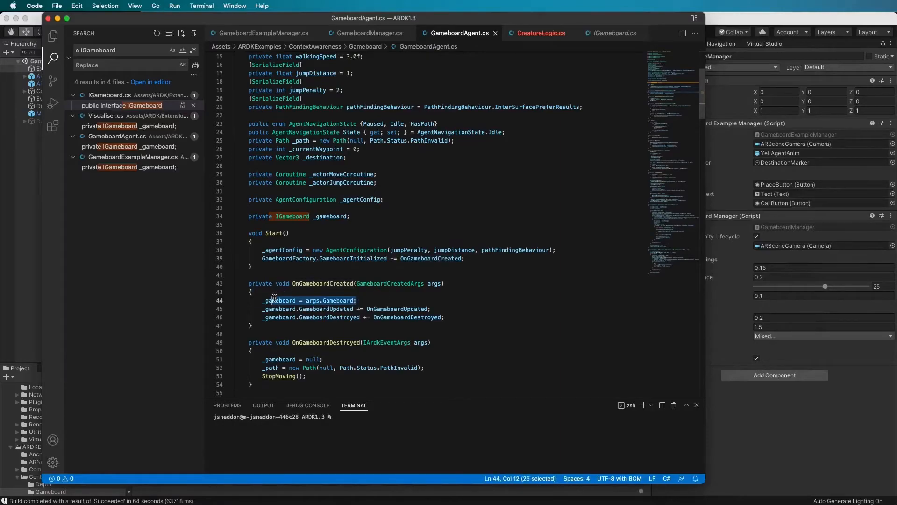
pyautogui.doubleClick(279, 300)
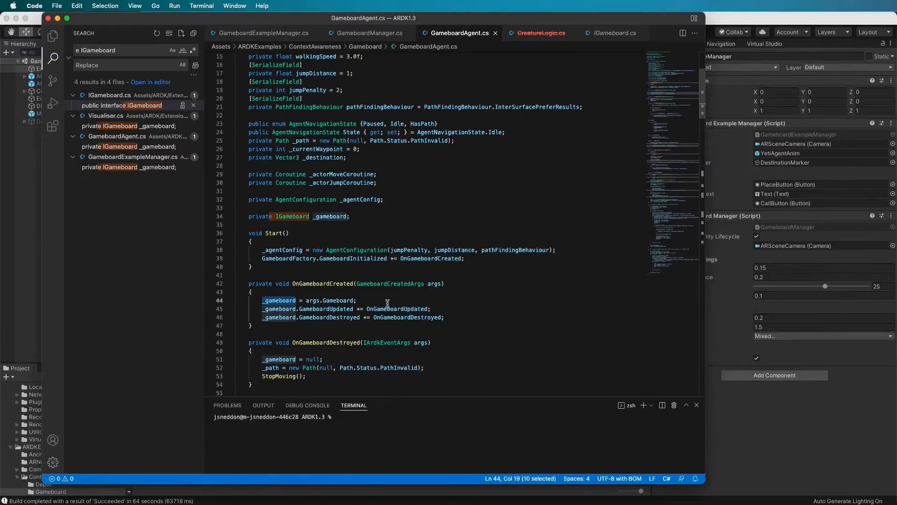
pyautogui.moveTo(292, 303)
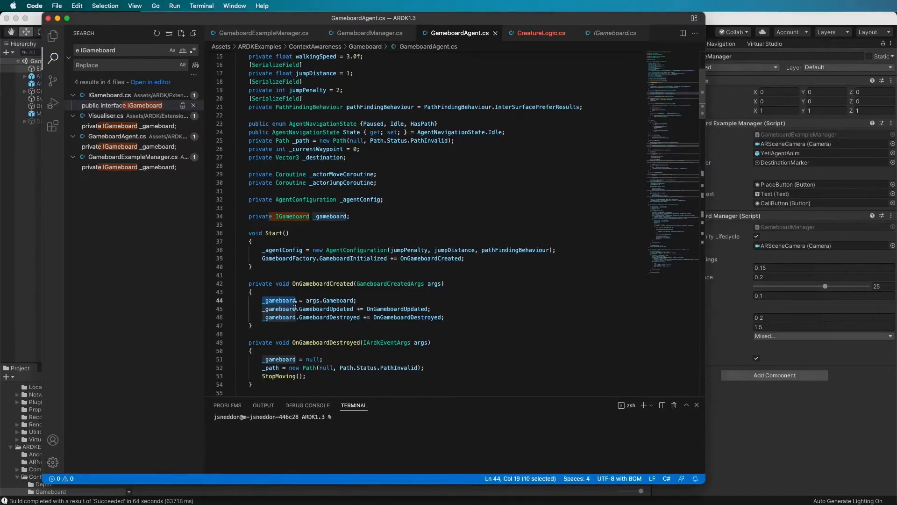
pyautogui.scroll(-3)
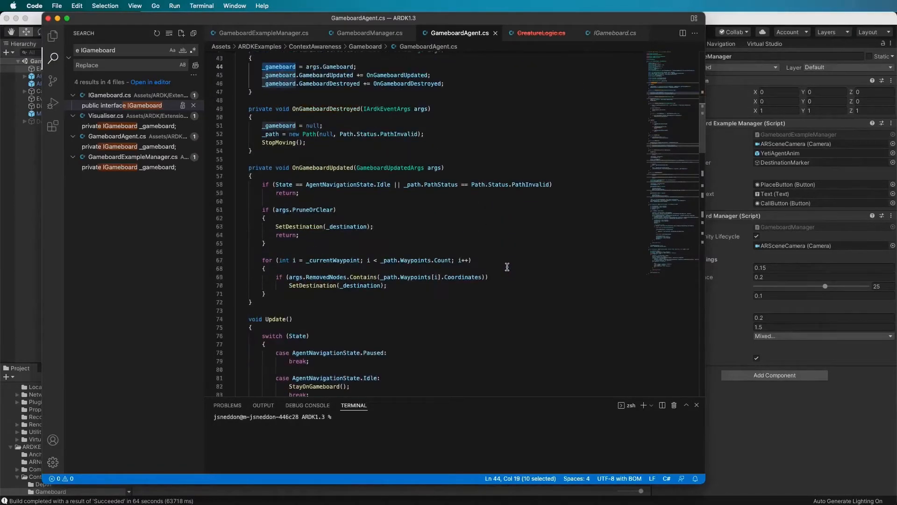
pyautogui.moveTo(309, 224)
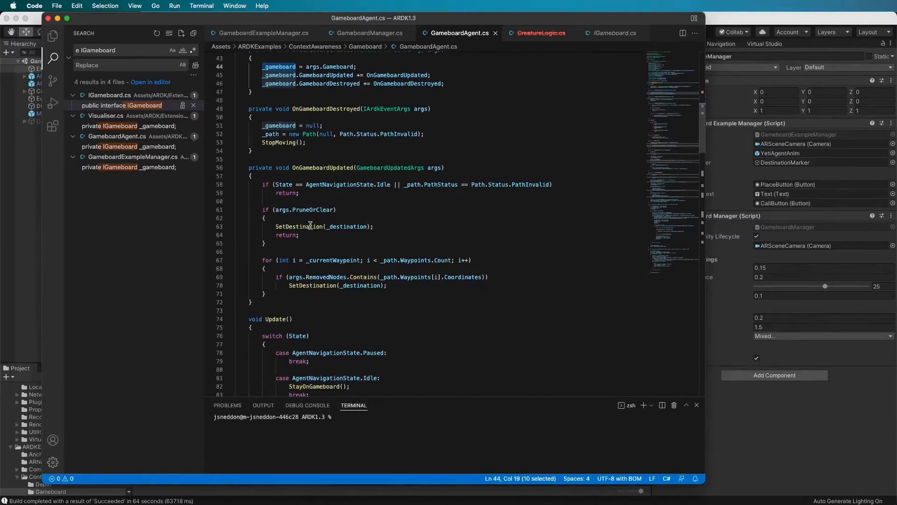
pyautogui.doubleClick(299, 226)
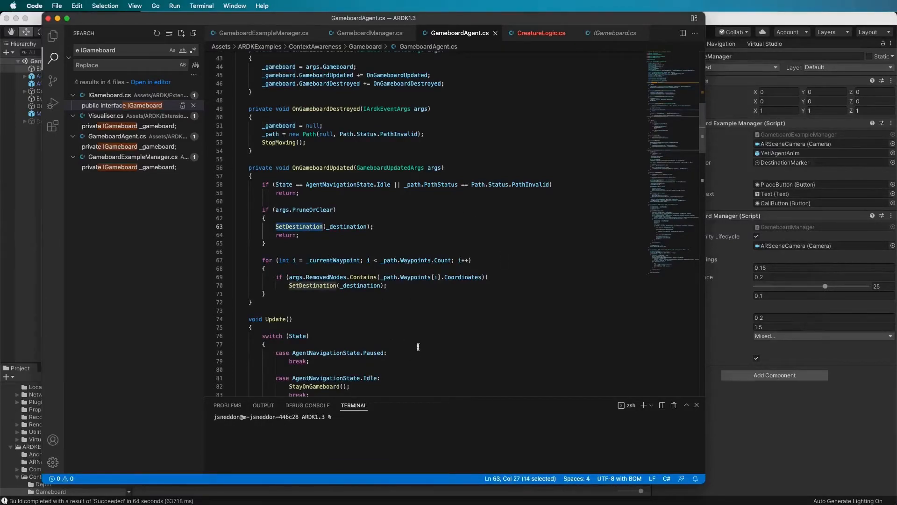
pyautogui.moveTo(385, 247)
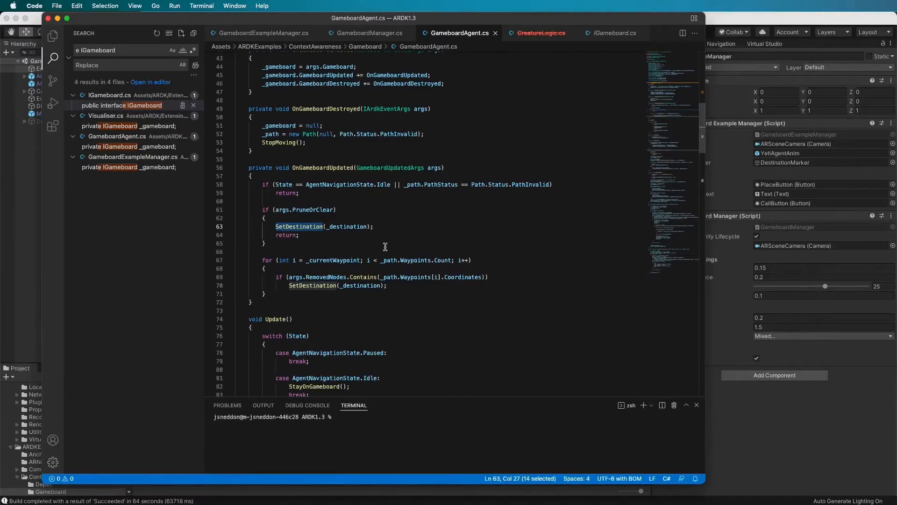
pyautogui.moveTo(532, 286)
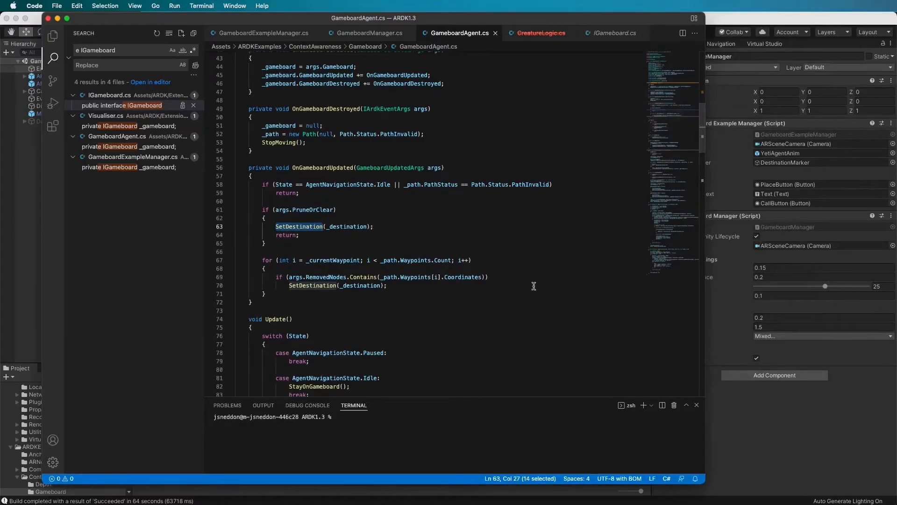
pyautogui.moveTo(532, 288)
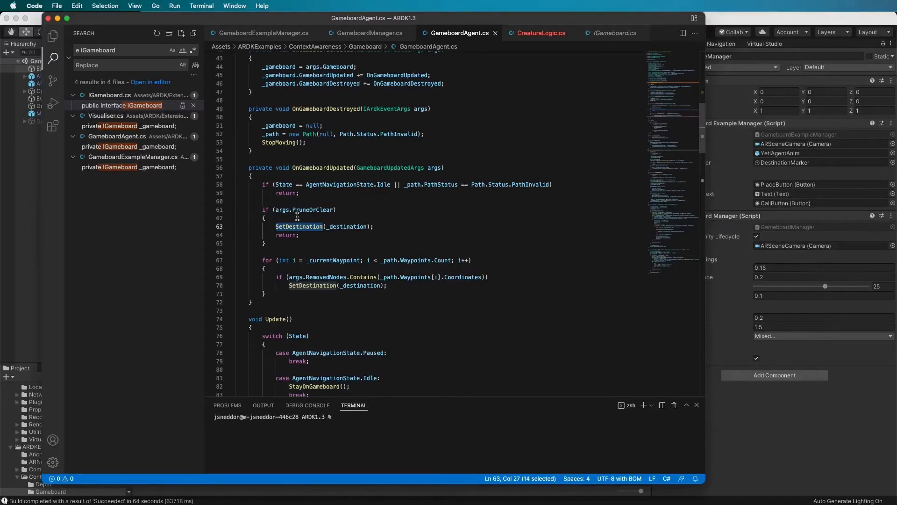
pyautogui.moveTo(375, 218)
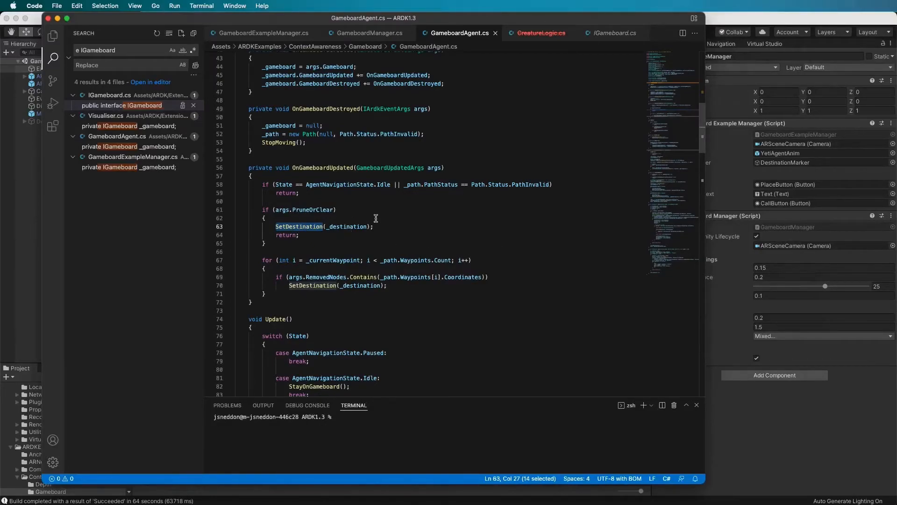
pyautogui.scroll(-3)
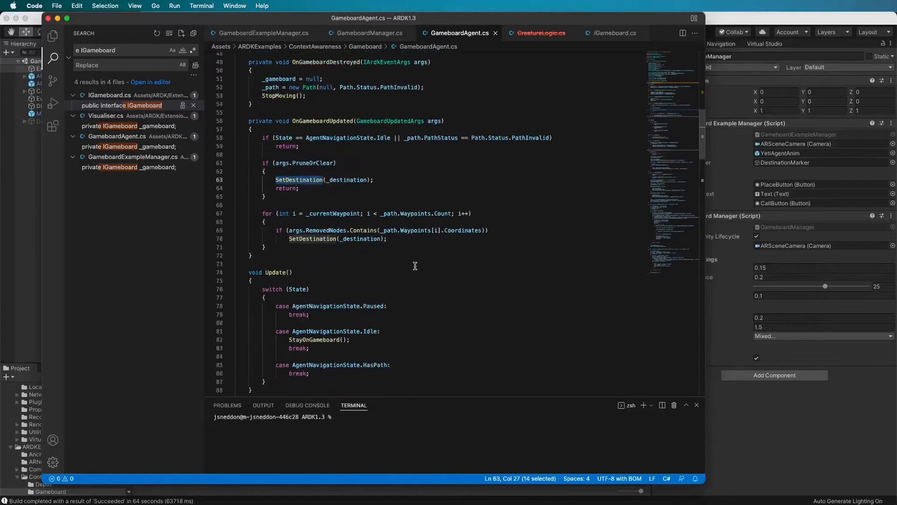
pyautogui.scroll(-3)
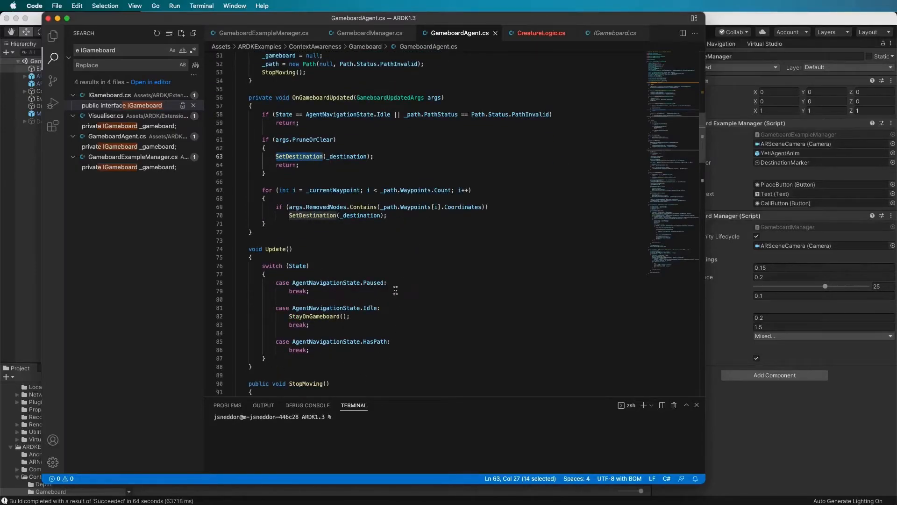
pyautogui.scroll(-3)
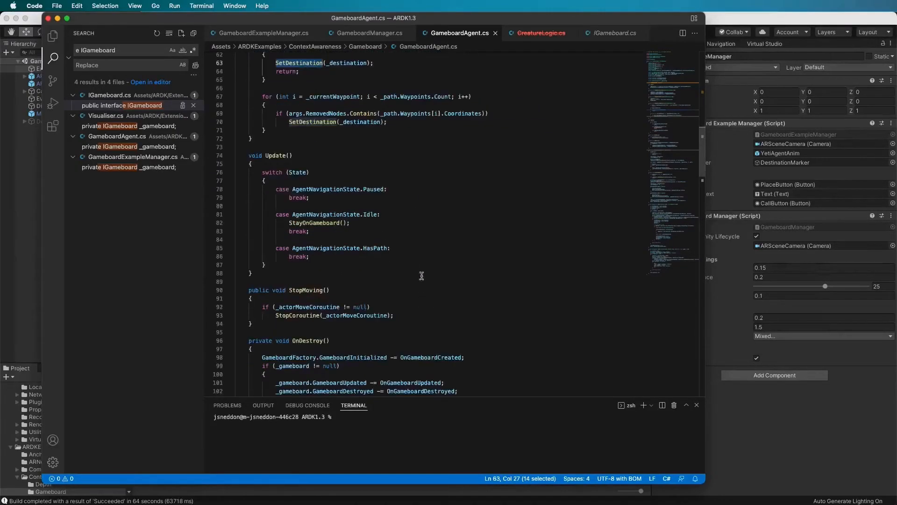
pyautogui.doubleClick(297, 316)
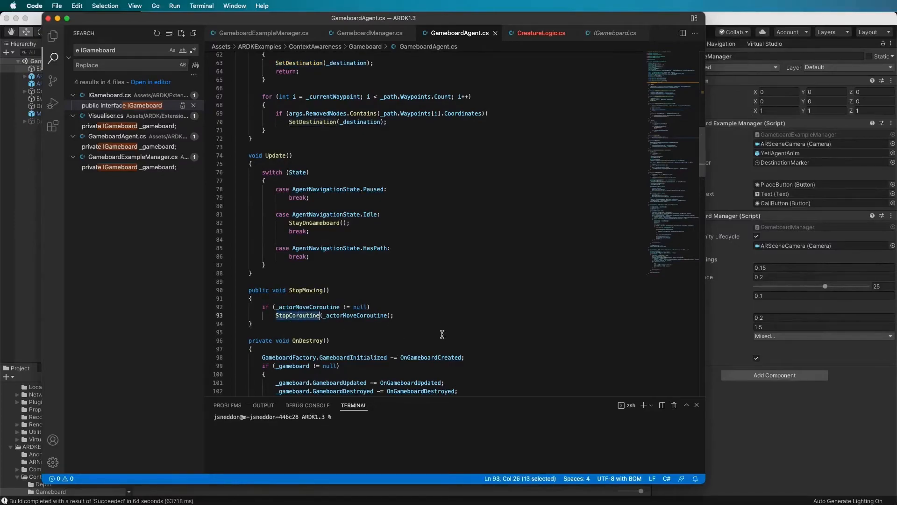
pyautogui.moveTo(417, 308)
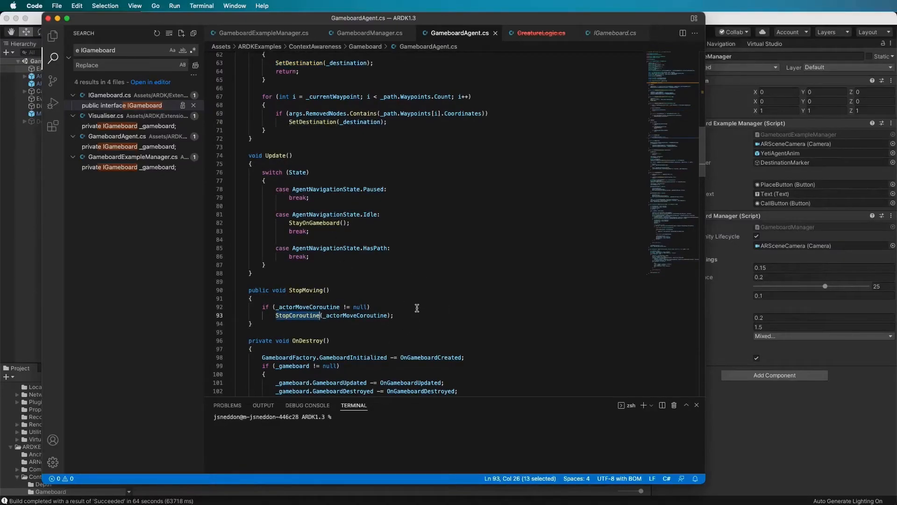
pyautogui.scroll(-3)
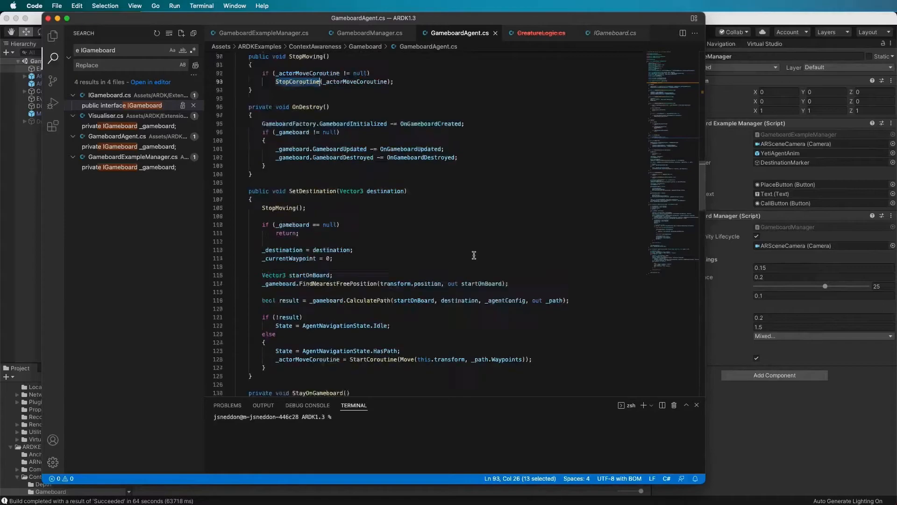
pyautogui.scroll(-3)
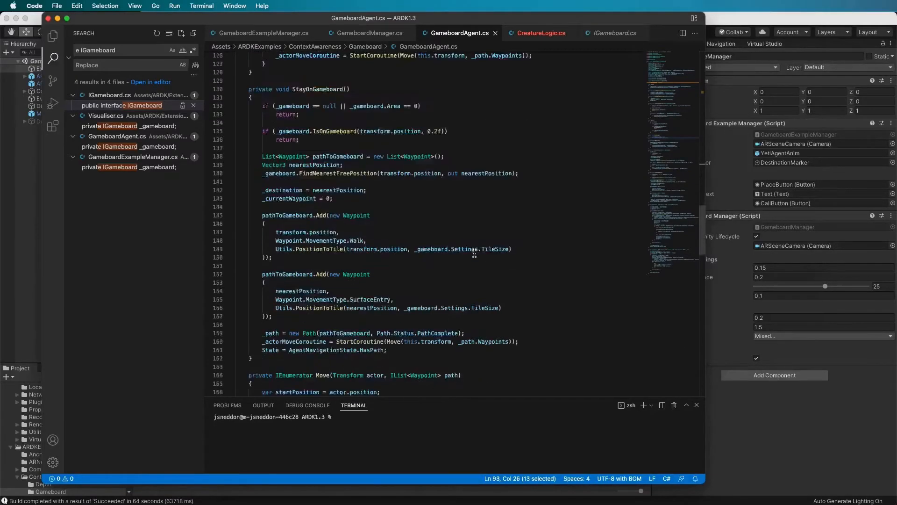
pyautogui.scroll(-3)
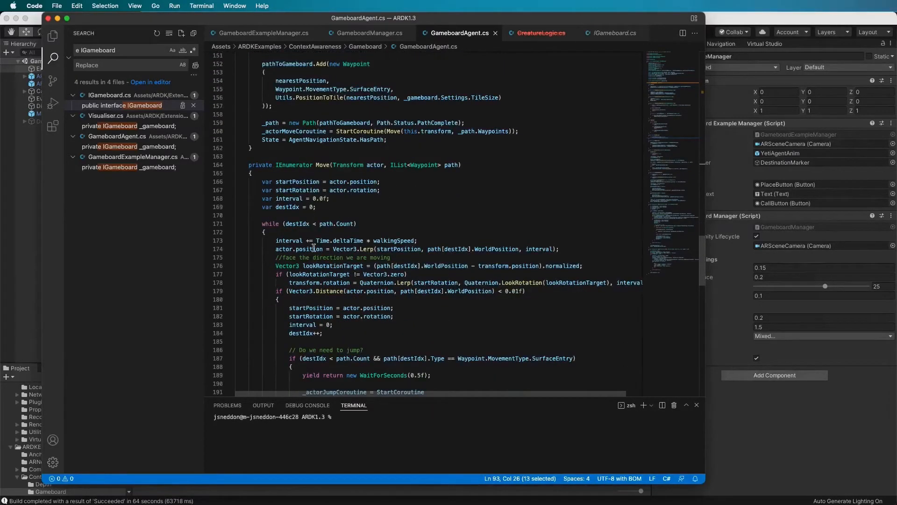
pyautogui.scroll(-3)
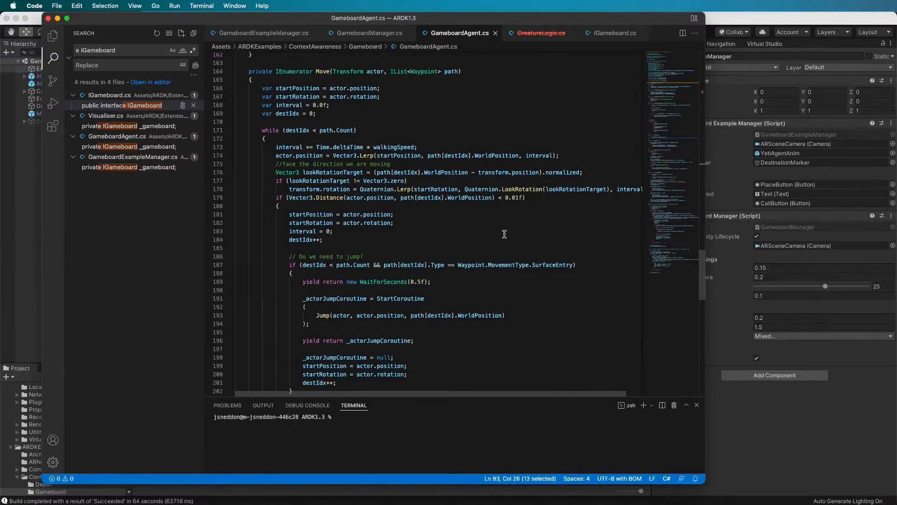
pyautogui.moveTo(459, 249)
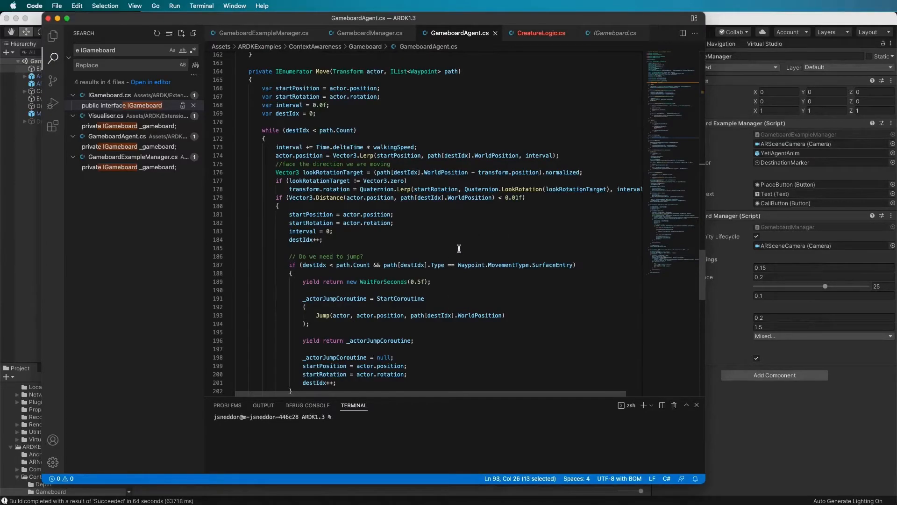
pyautogui.scroll(-3)
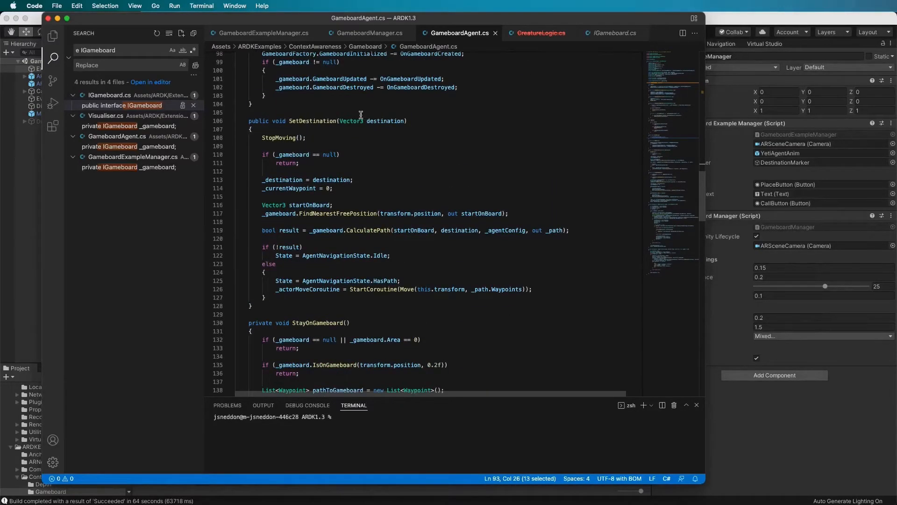
pyautogui.doubleClick(336, 213)
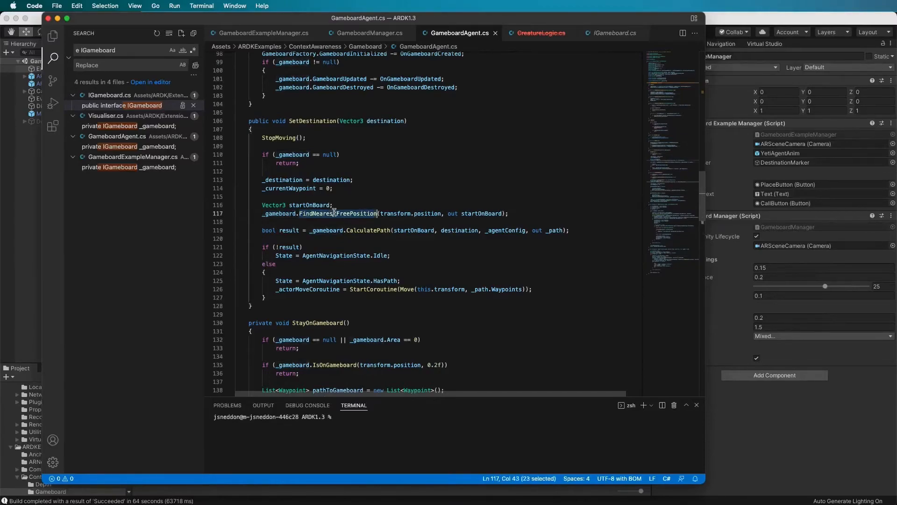
pyautogui.click(337, 205)
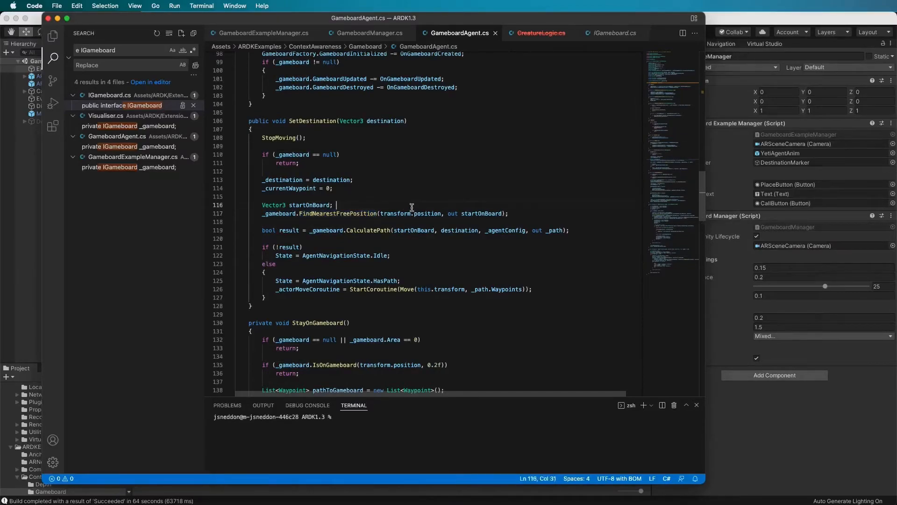
pyautogui.doubleClick(338, 213)
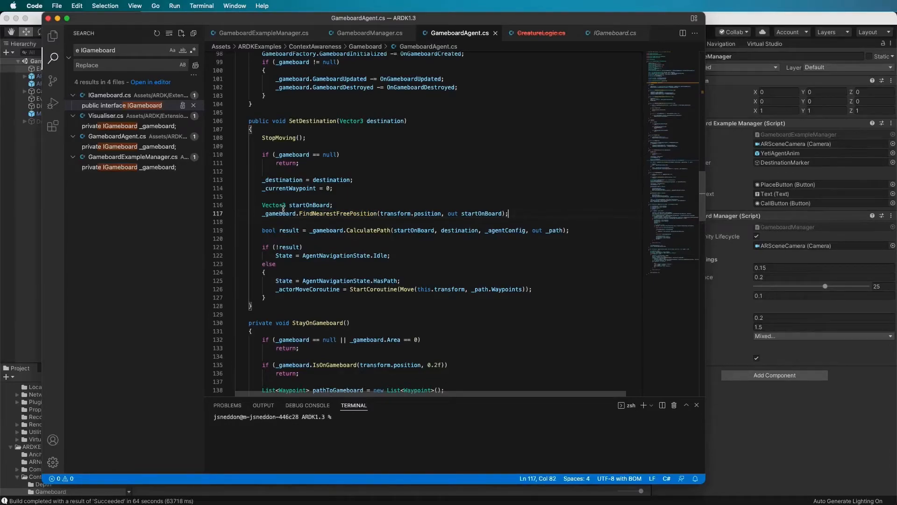
pyautogui.moveTo(309, 225)
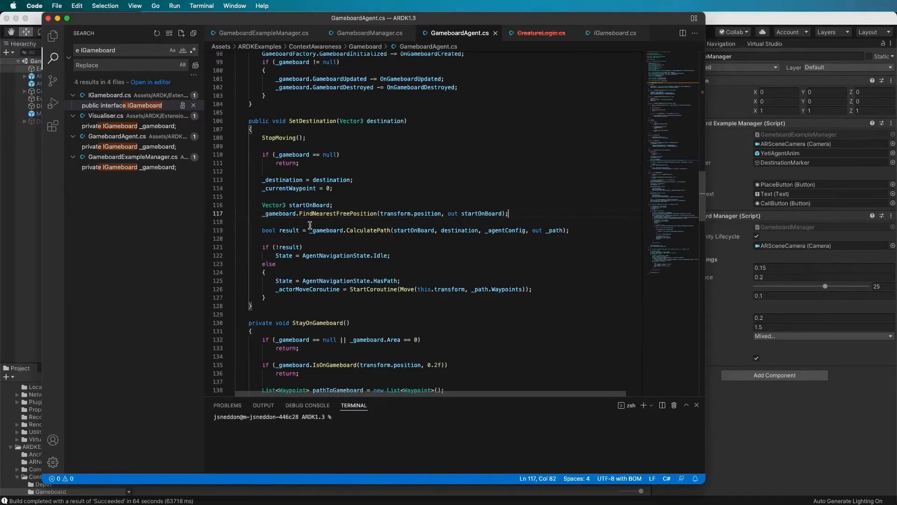
pyautogui.doubleClick(368, 230)
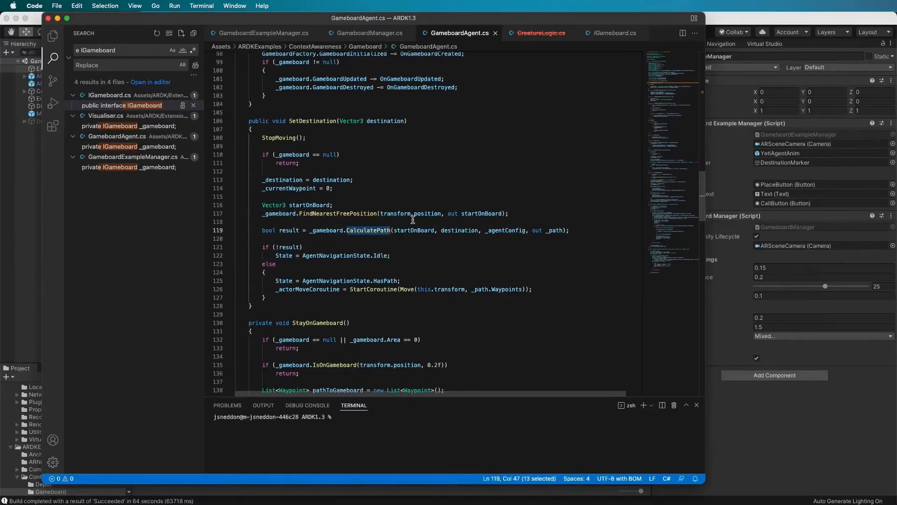
pyautogui.doubleClick(459, 230)
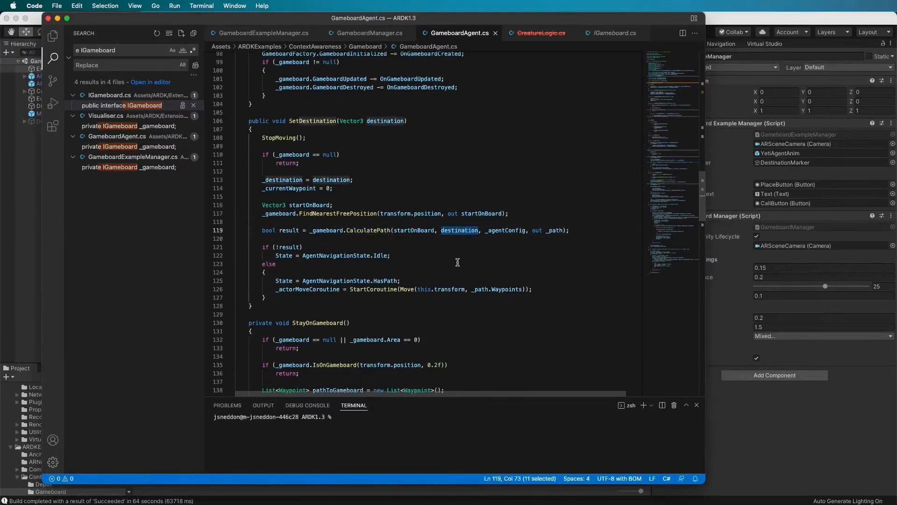
pyautogui.moveTo(526, 222)
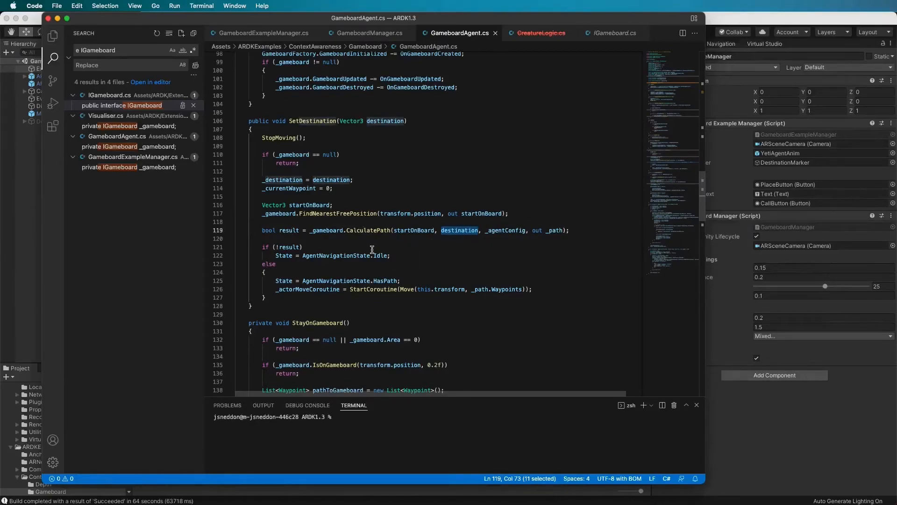
pyautogui.moveTo(379, 292)
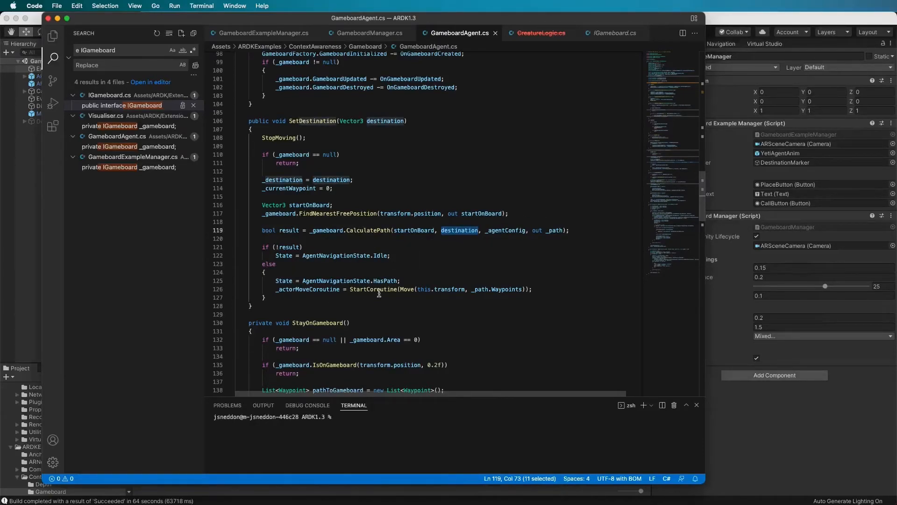
pyautogui.doubleClick(407, 290)
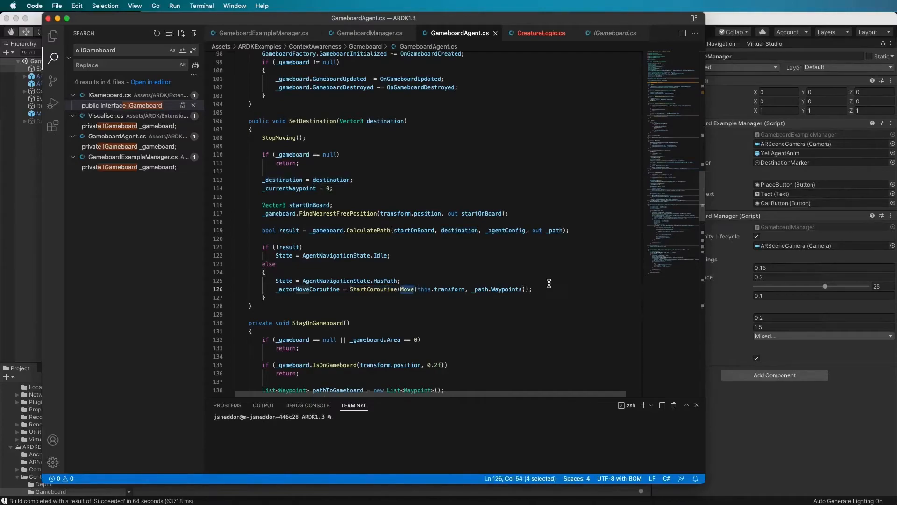
pyautogui.doubleClick(507, 289)
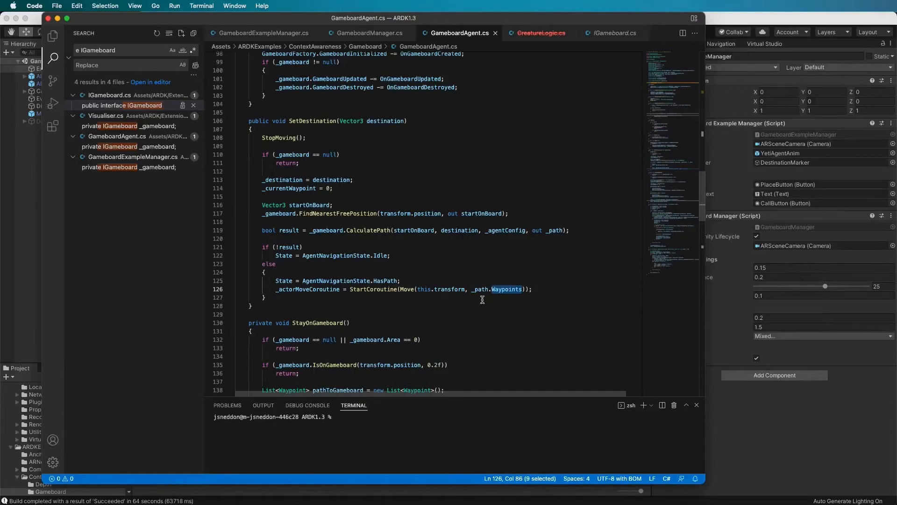
pyautogui.moveTo(437, 206)
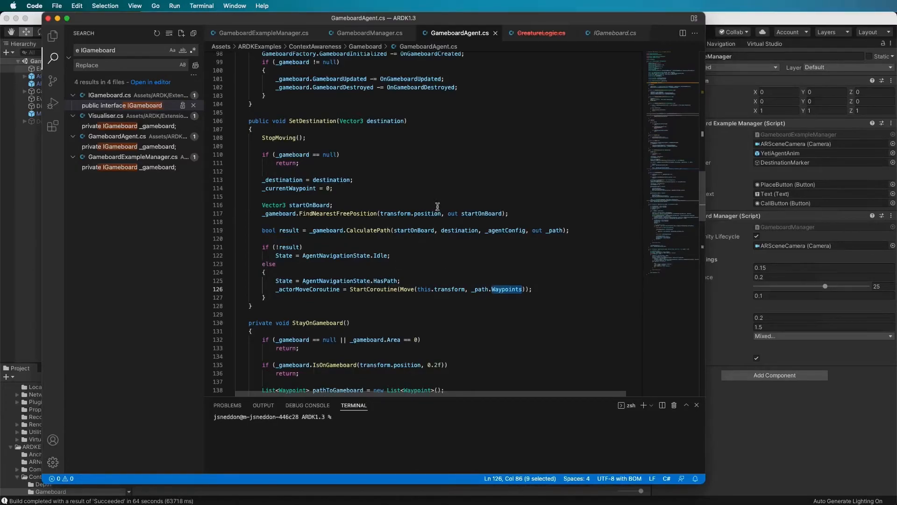
pyautogui.scroll(-3)
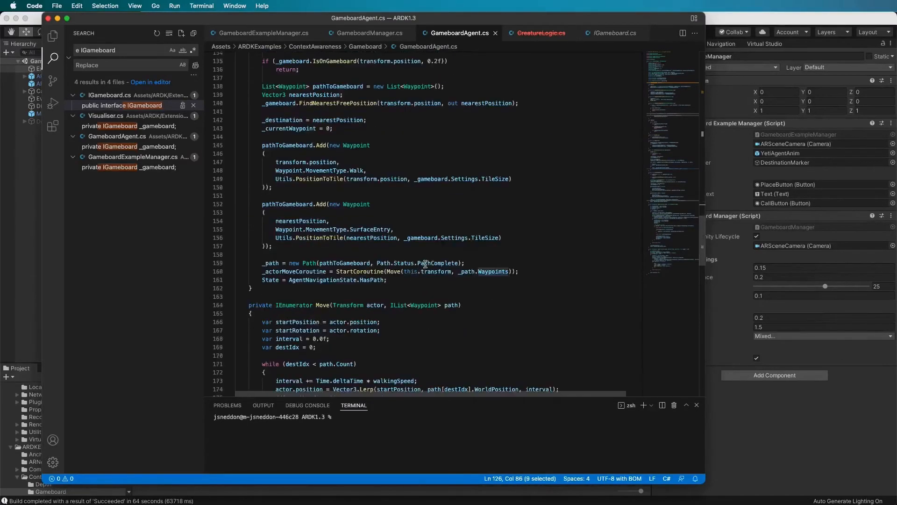
pyautogui.scroll(-3)
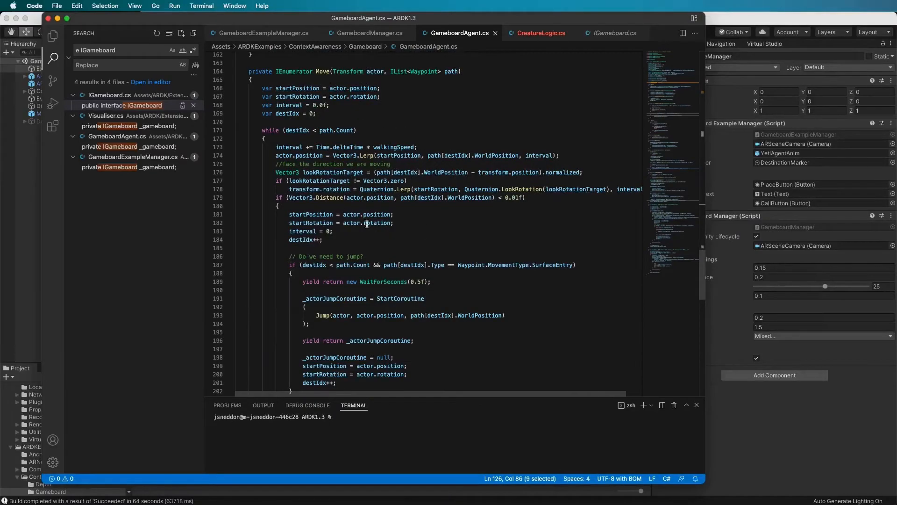
pyautogui.moveTo(374, 127)
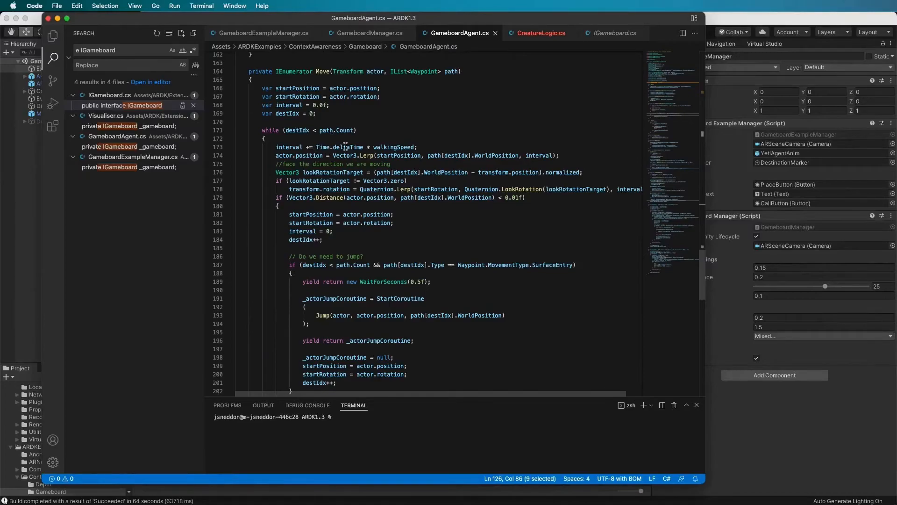
pyautogui.moveTo(432, 217)
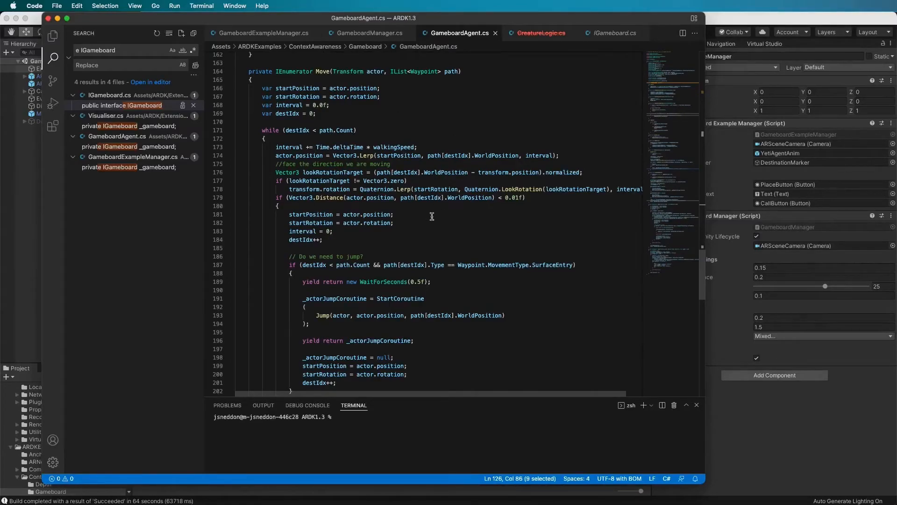
pyautogui.moveTo(554, 212)
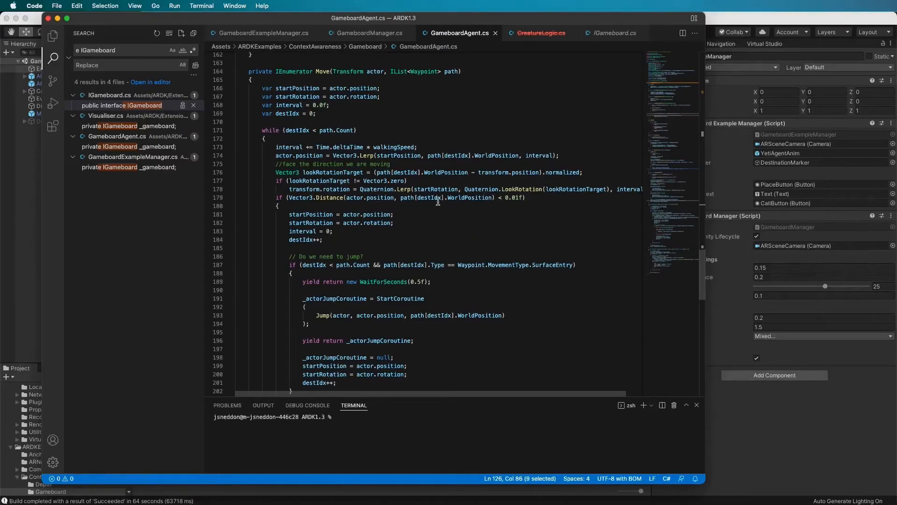
pyautogui.moveTo(277, 234)
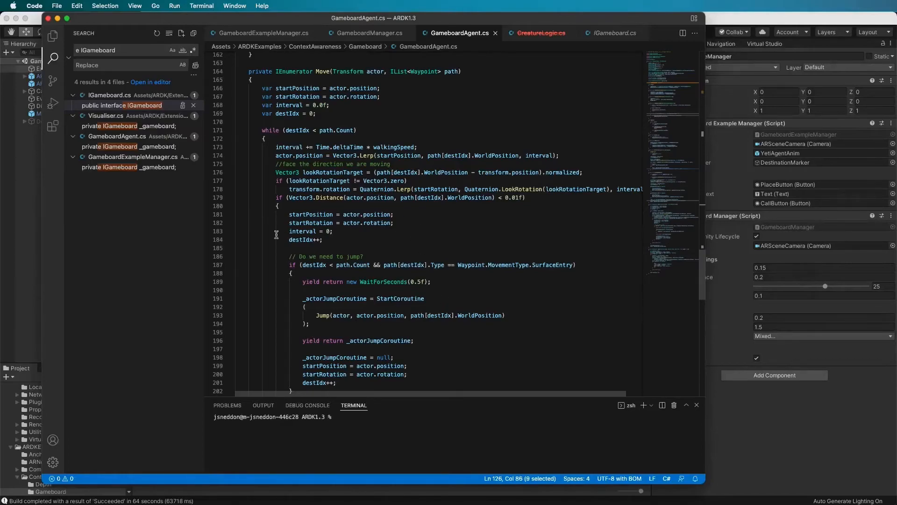
pyautogui.scroll(-3)
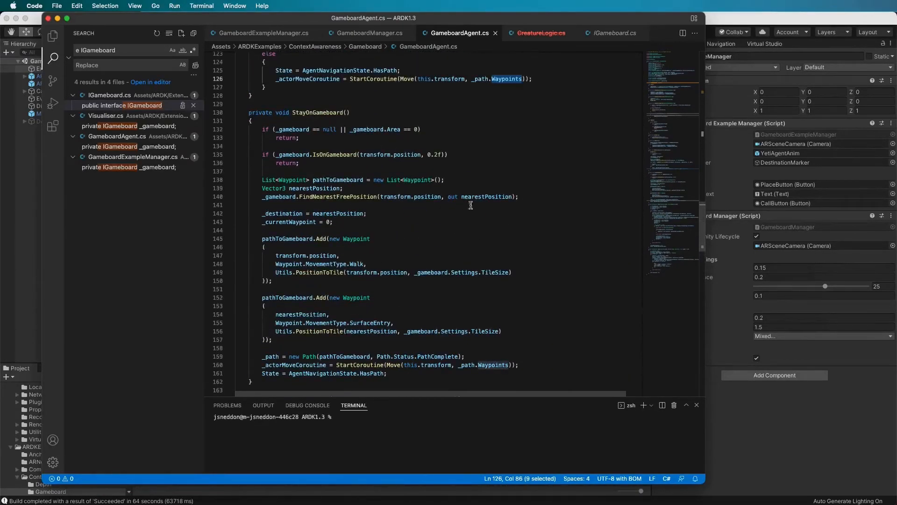
# Scroll GameboardAgent.cs to review Start, OnGameboardCreated and OnGameboardUpdated.
pyautogui.scroll(3)
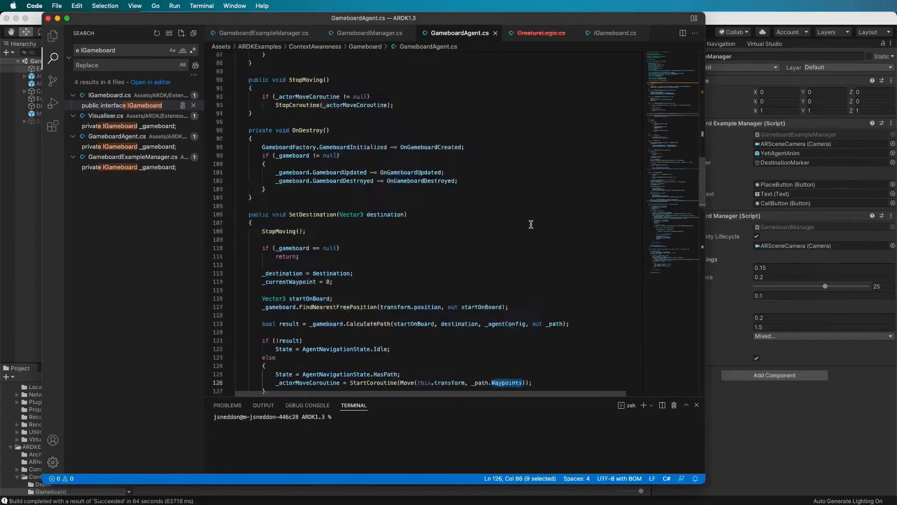
pyautogui.scroll(3)
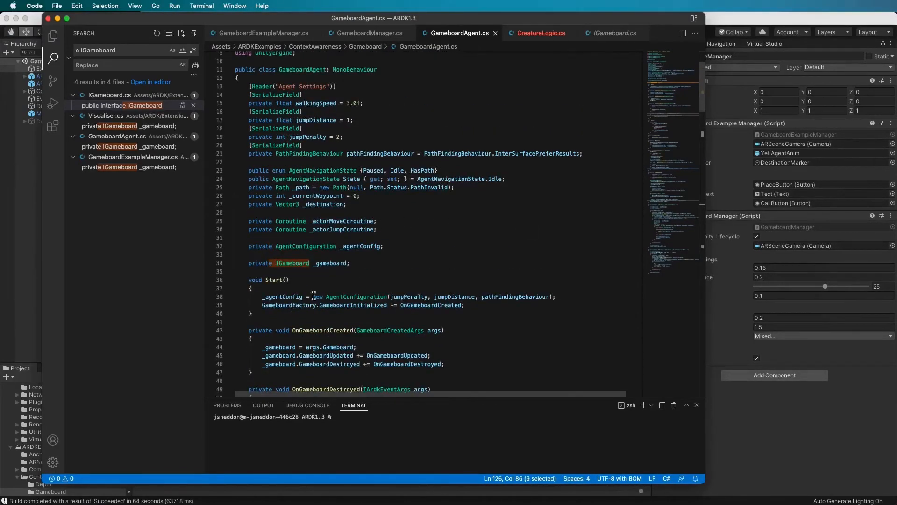
pyautogui.scroll(-3)
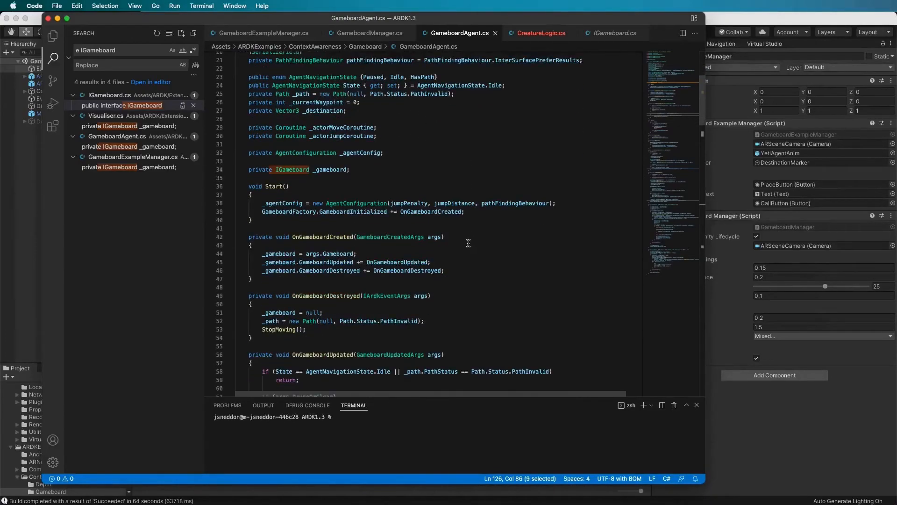
pyautogui.moveTo(469, 260)
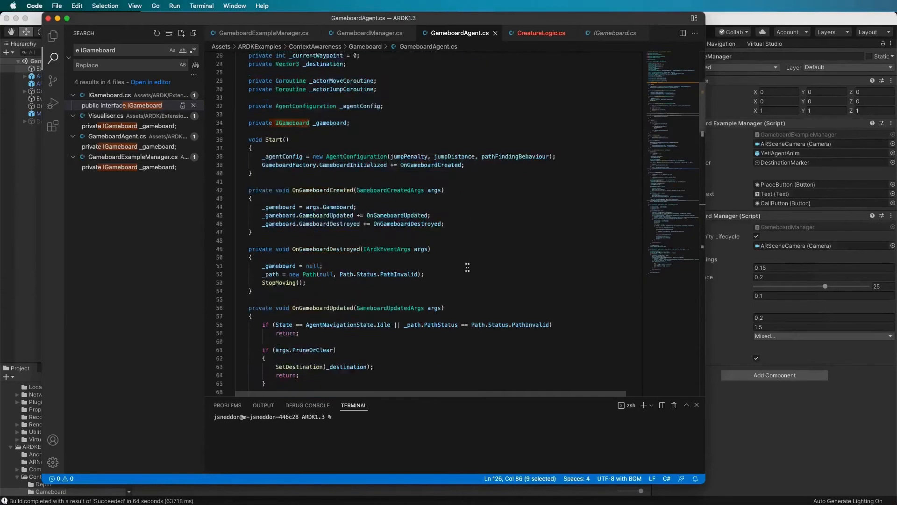
pyautogui.scroll(-3)
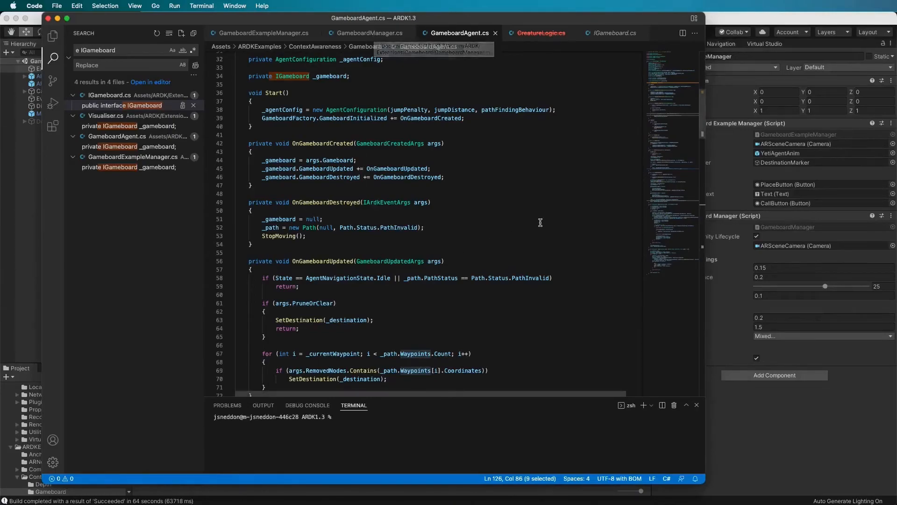
pyautogui.moveTo(471, 288)
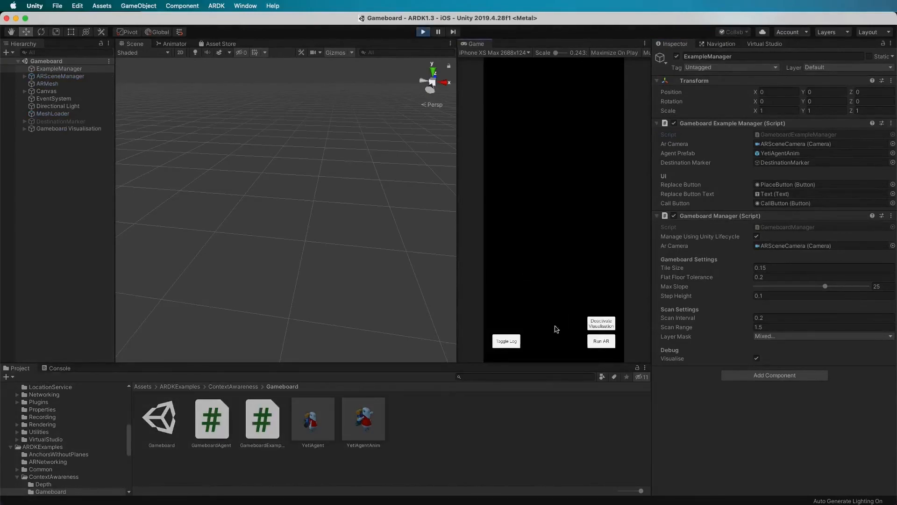
# Show MeshLoader's Mock Mesh components, then select the GameboardAgent script in the Project window.
pyautogui.click(600, 340)
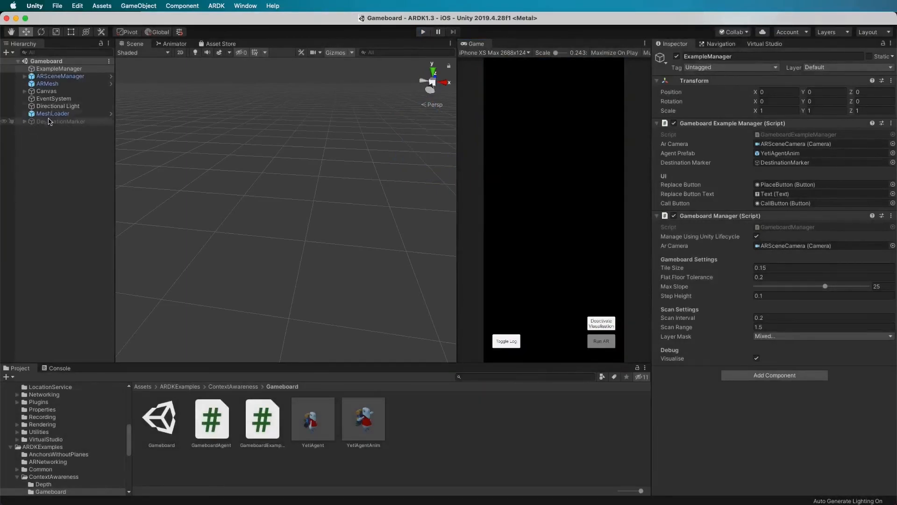
pyautogui.click(52, 113)
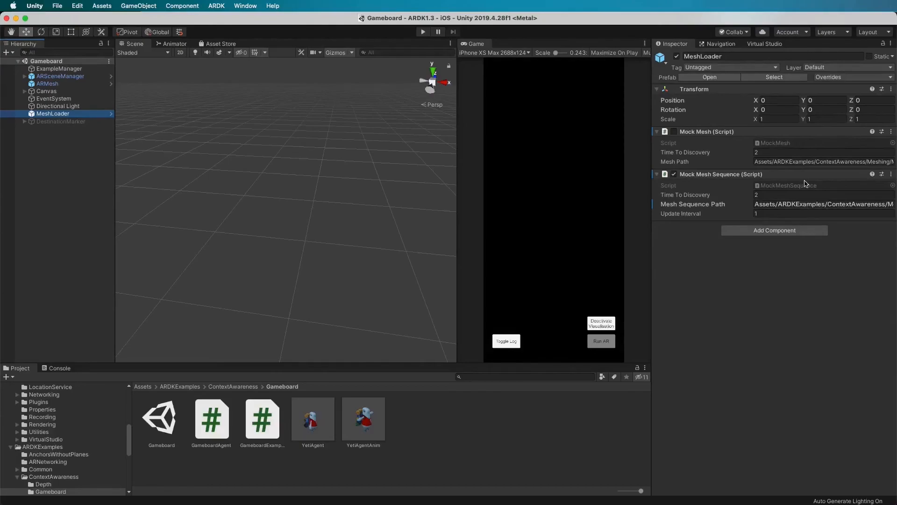
pyautogui.moveTo(793, 239)
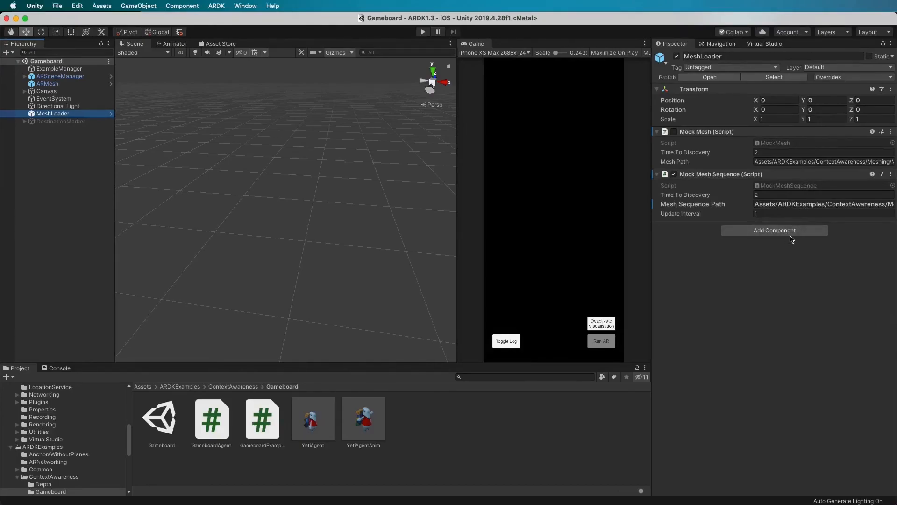
pyautogui.moveTo(855, 187)
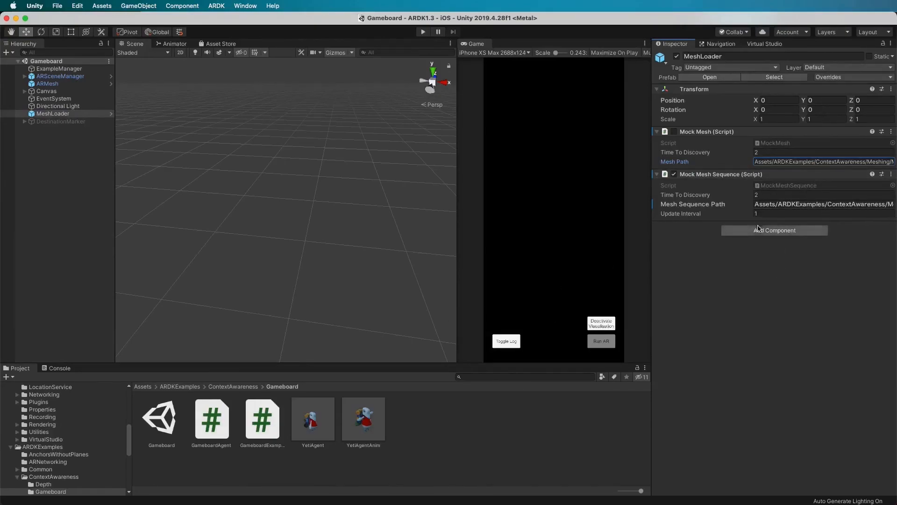
pyautogui.moveTo(848, 389)
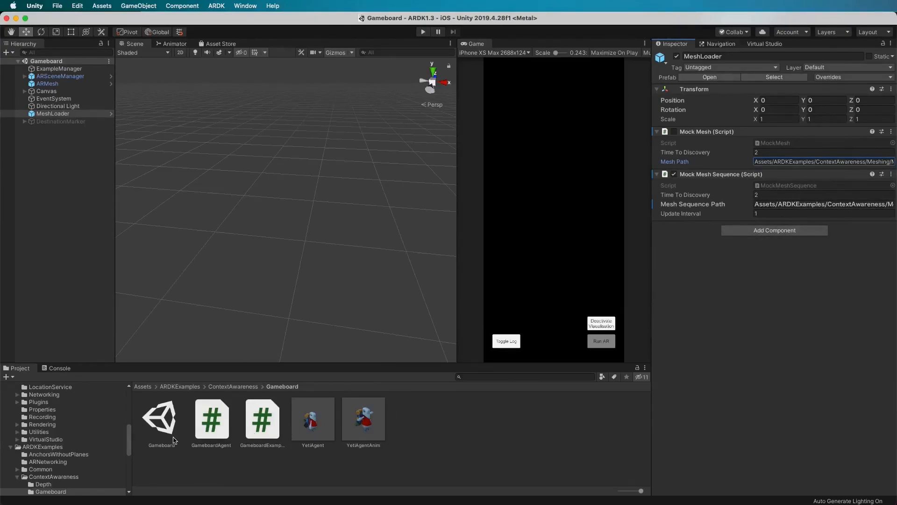
pyautogui.click(211, 418)
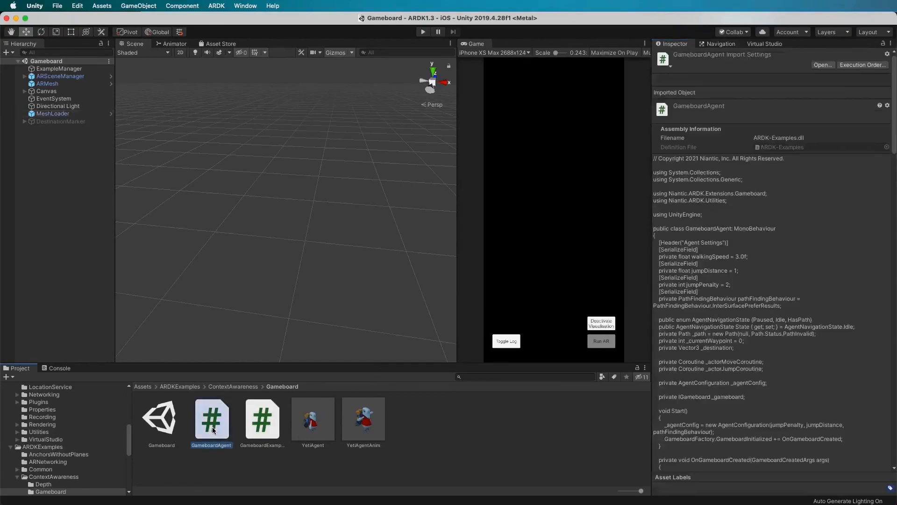
pyautogui.click(211, 418)
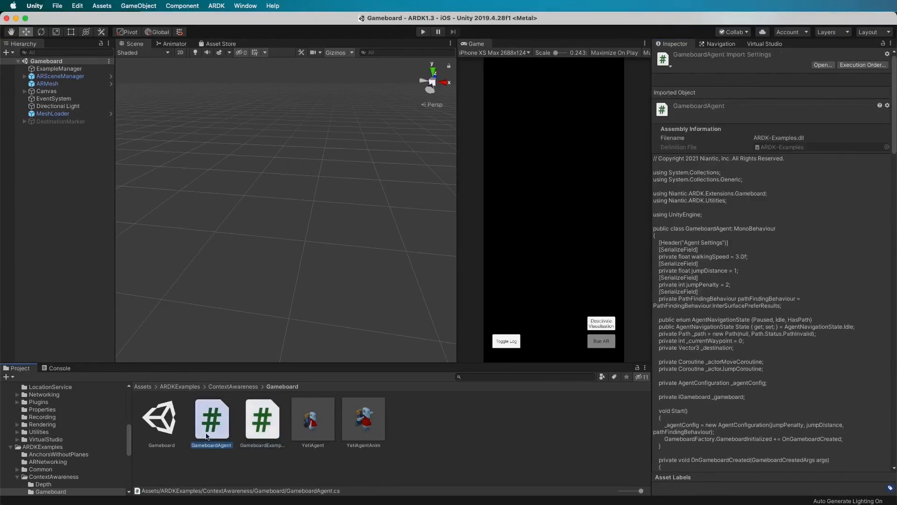